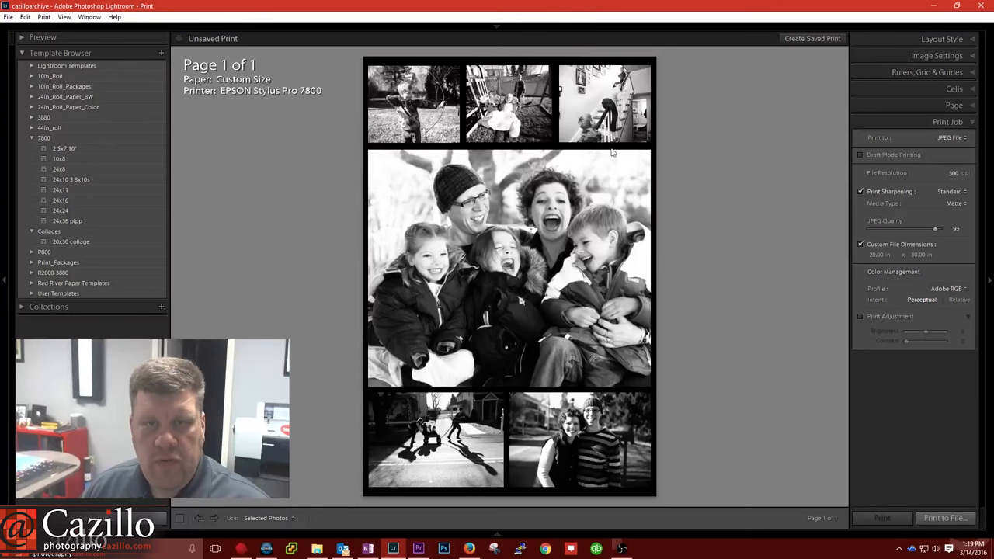
mouse_move(601, 200)
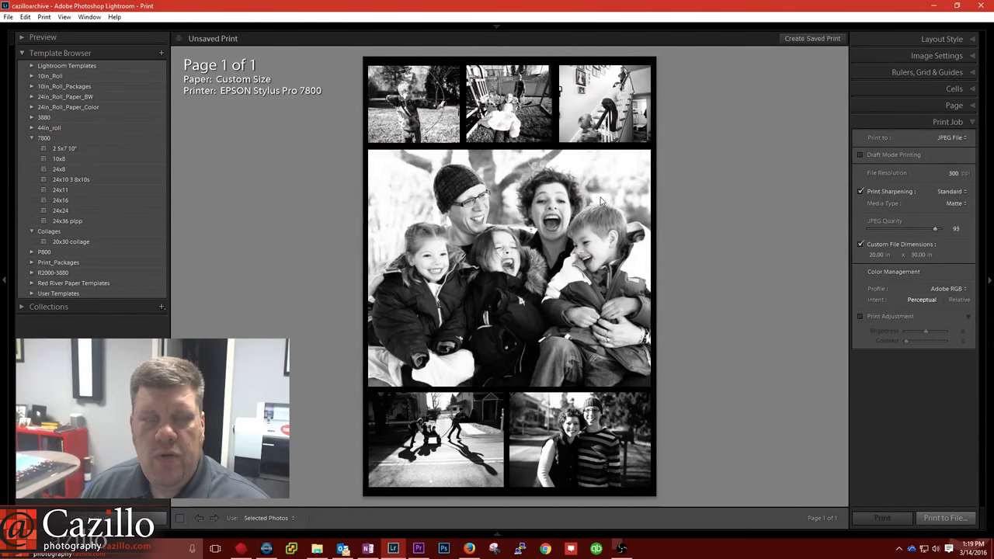
mouse_move(593, 395)
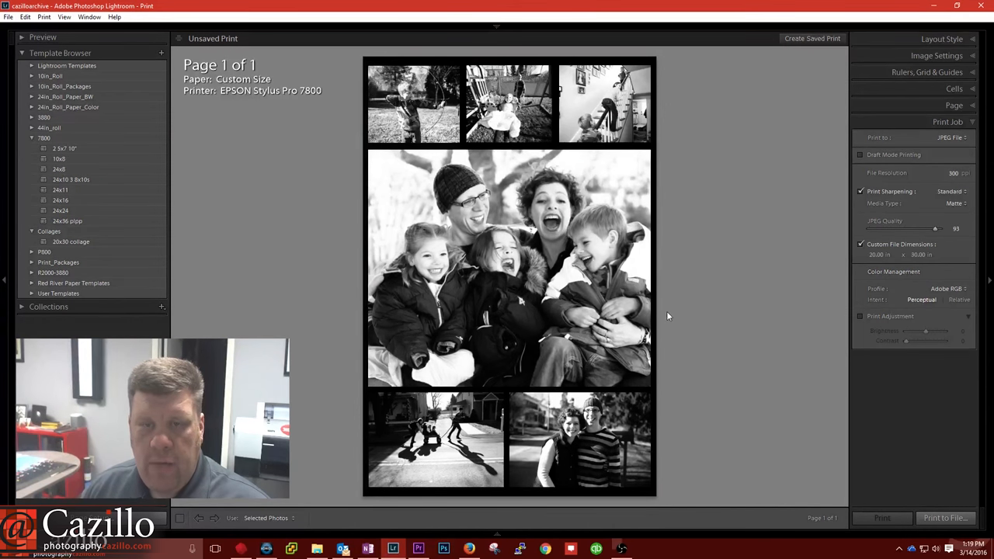
- Give the Epson Stylus Pro 7800 a Size of 20X30 Roll Paper (Borderless) in Page Setup
left_click(482, 278)
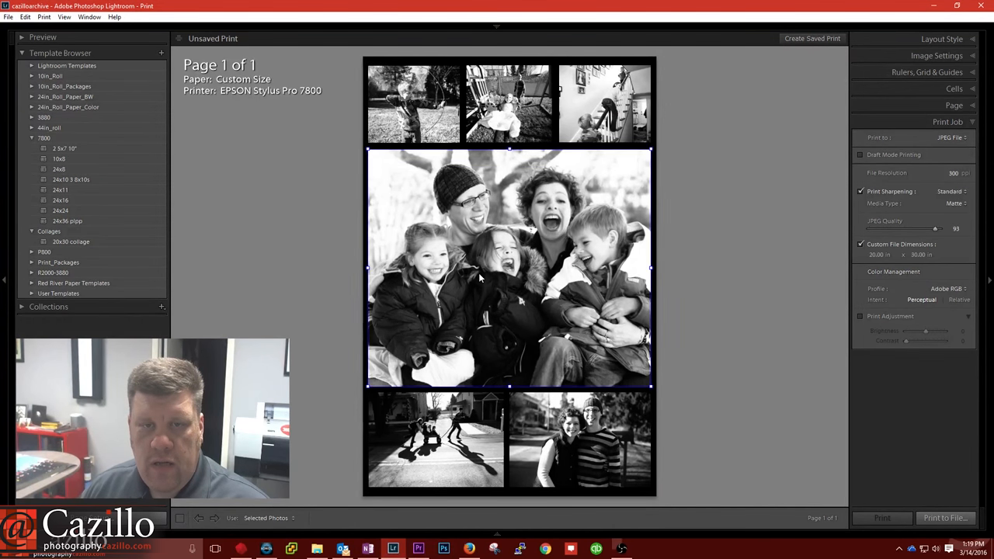
mouse_move(475, 386)
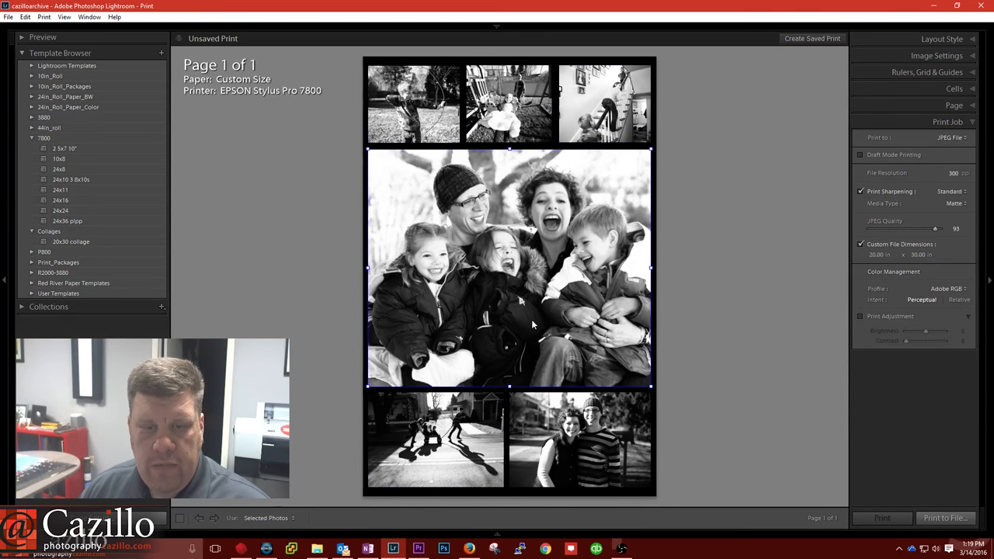
mouse_move(586, 287)
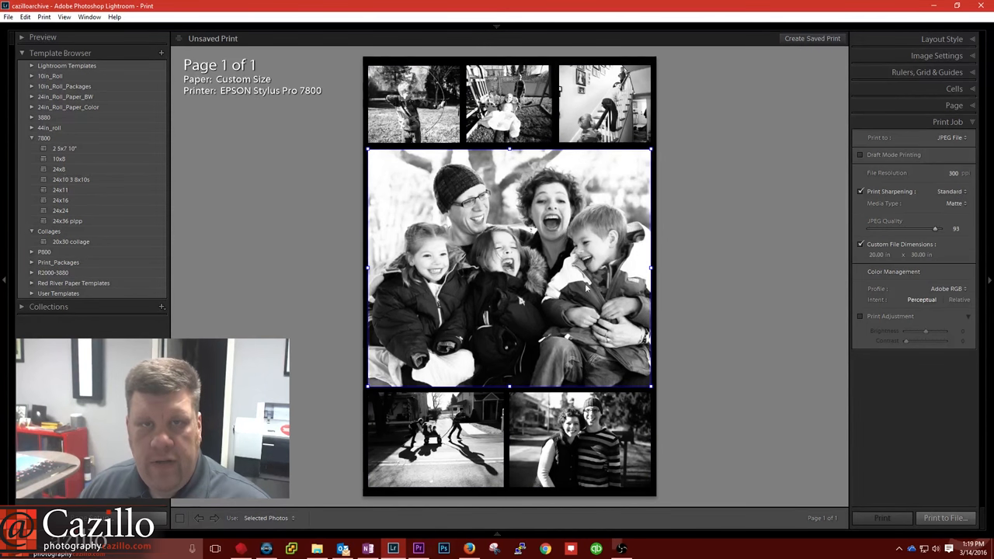
mouse_move(636, 89)
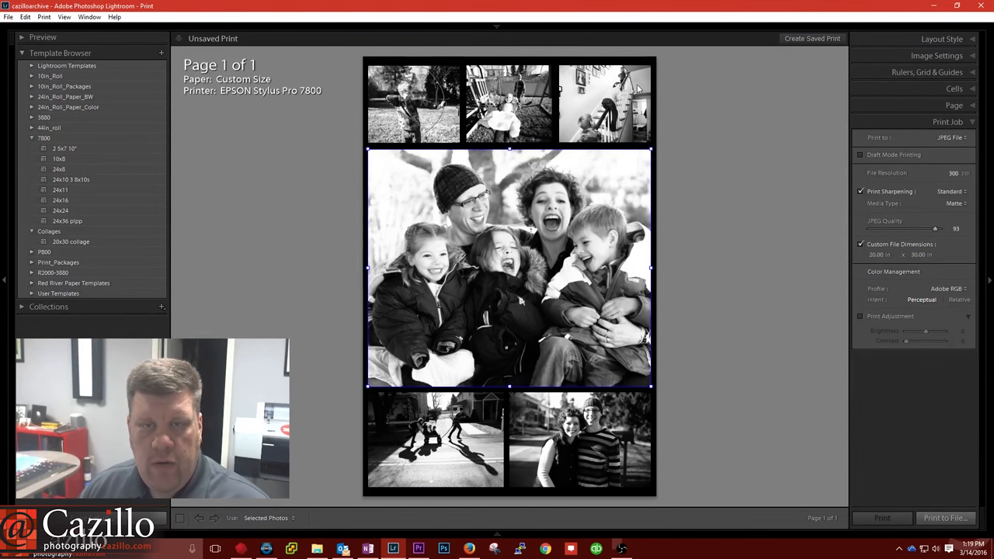
left_click(410, 104)
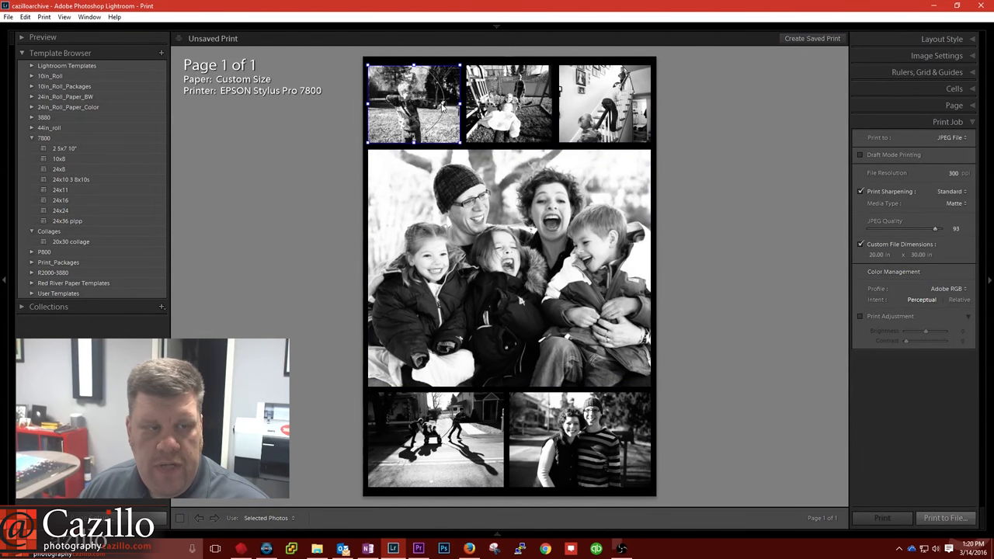
mouse_move(99, 244)
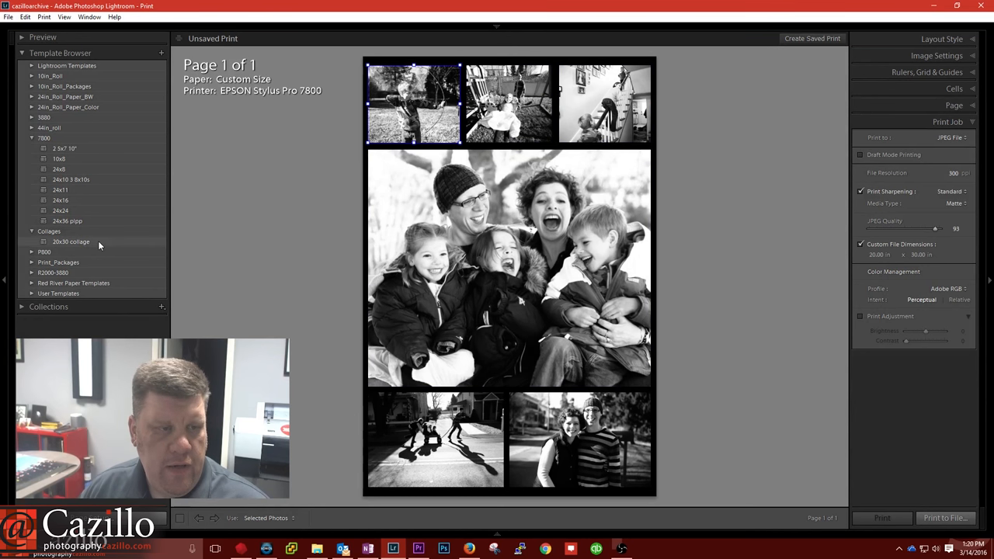
mouse_move(152, 277)
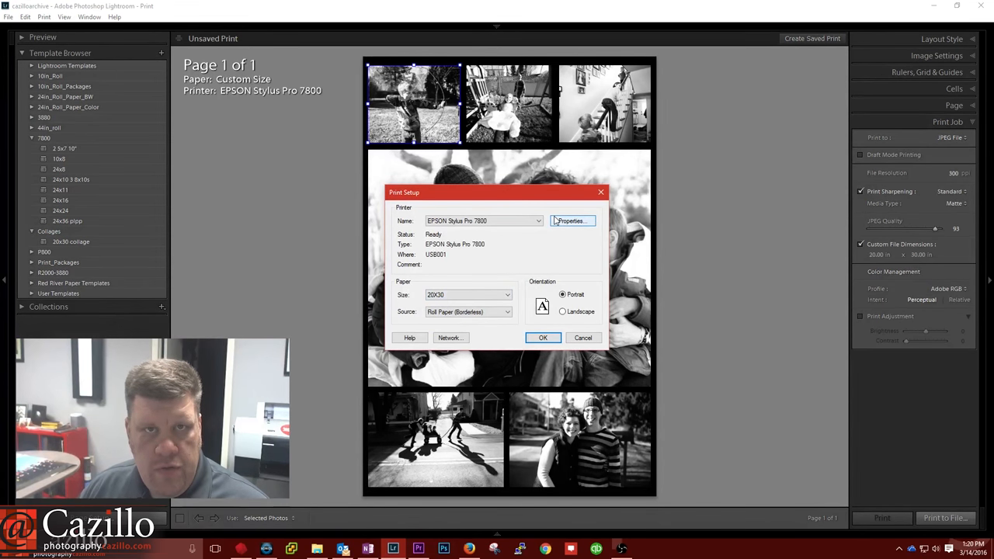
left_click(571, 220)
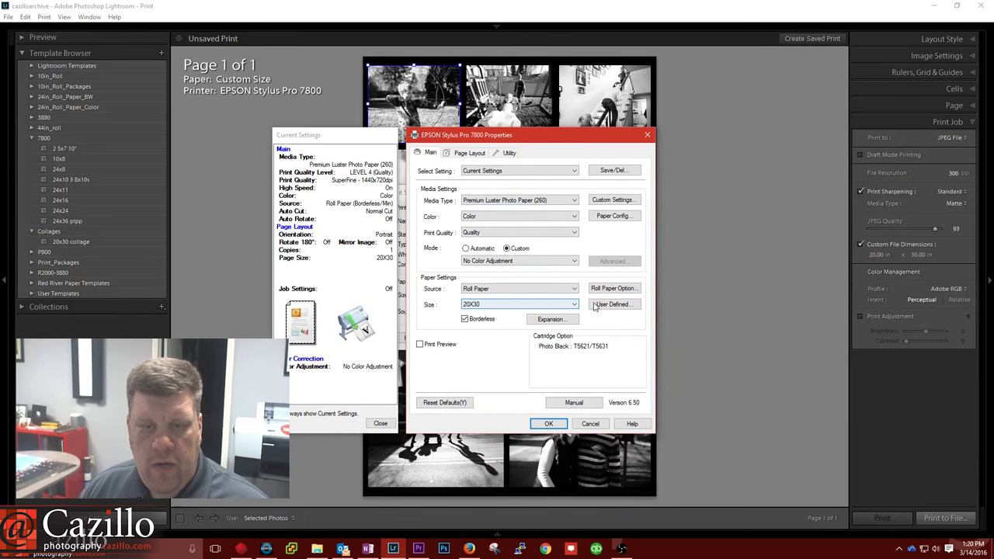
left_click(614, 304)
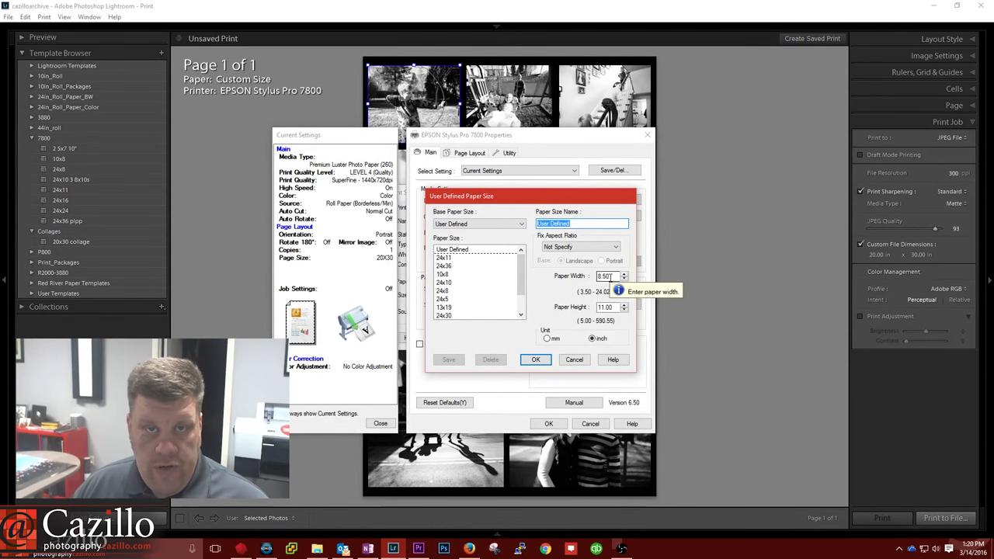
mouse_move(533, 272)
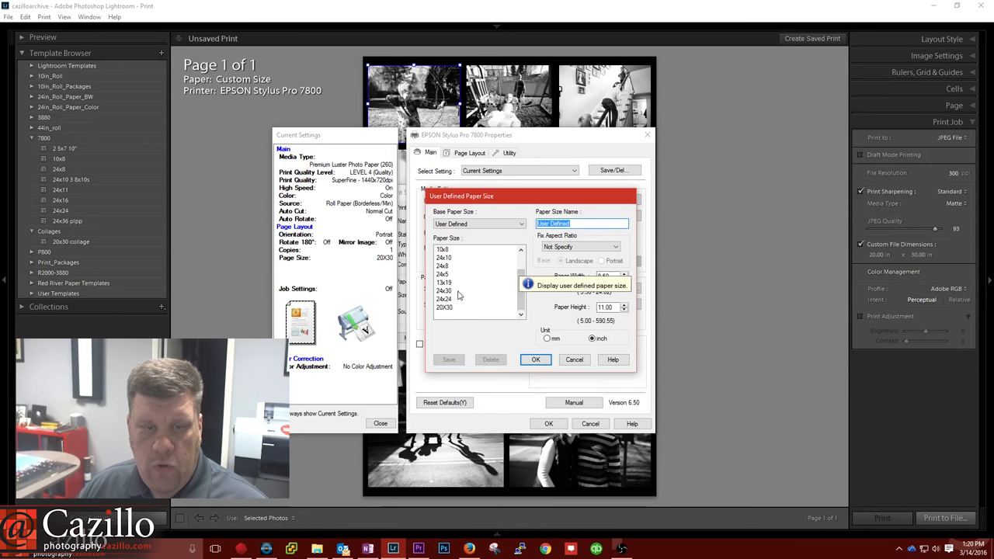
left_click(444, 291)
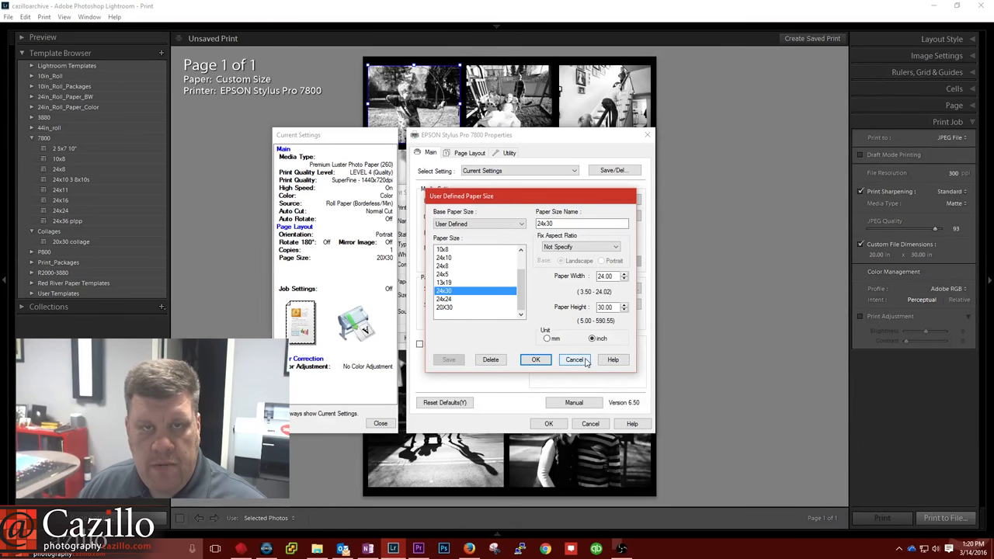
left_click(575, 360)
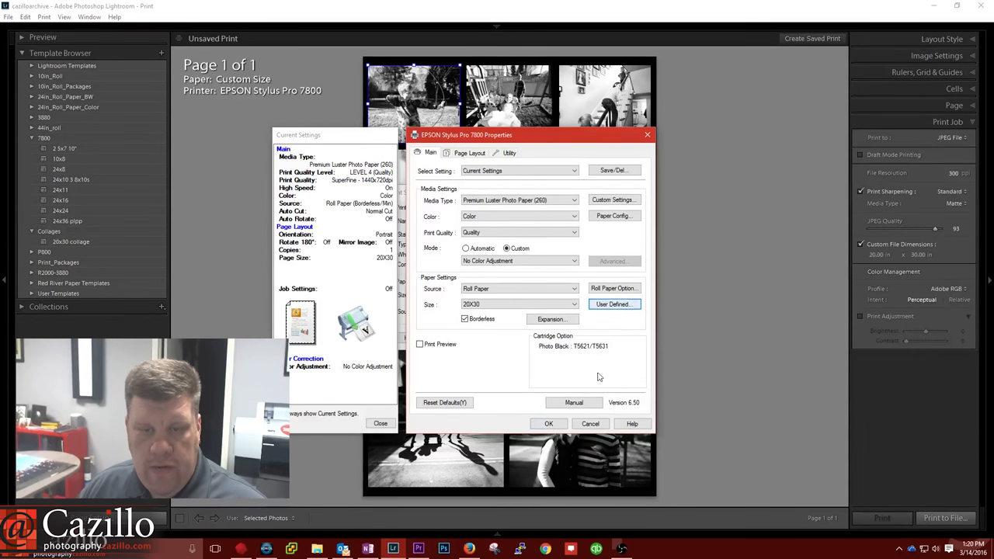
left_click(549, 423)
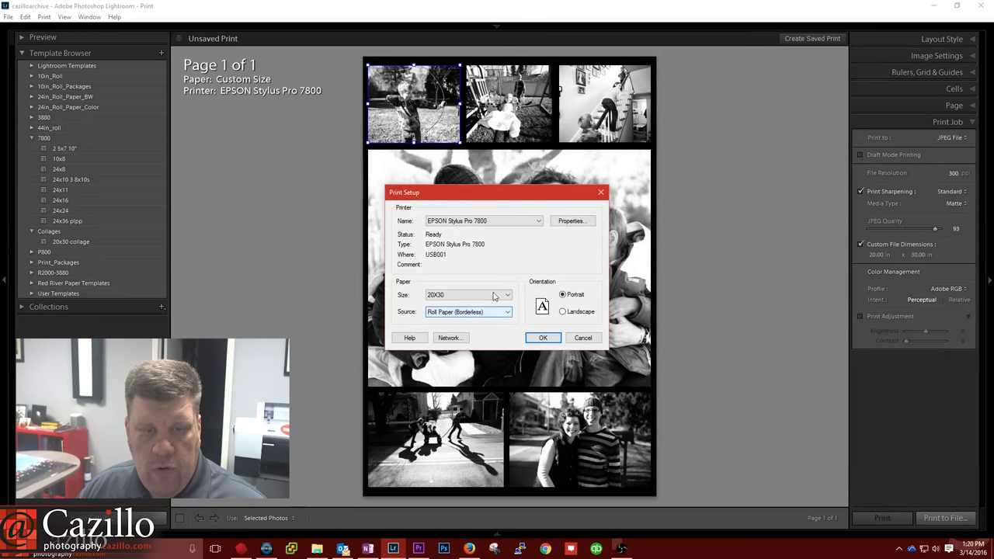
left_click(542, 338)
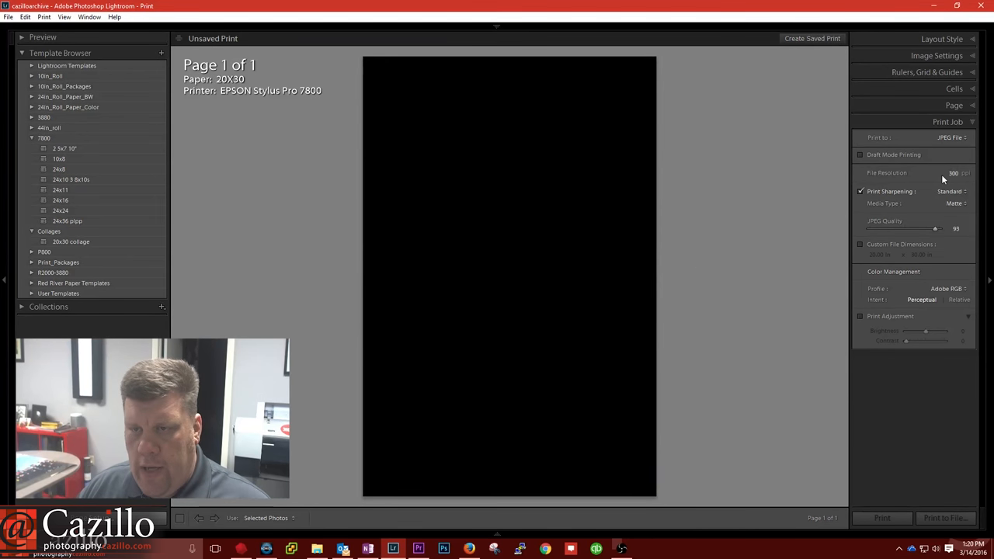
- Untick Page Background Color for a white page and show the rulers and page grid
left_click(953, 105)
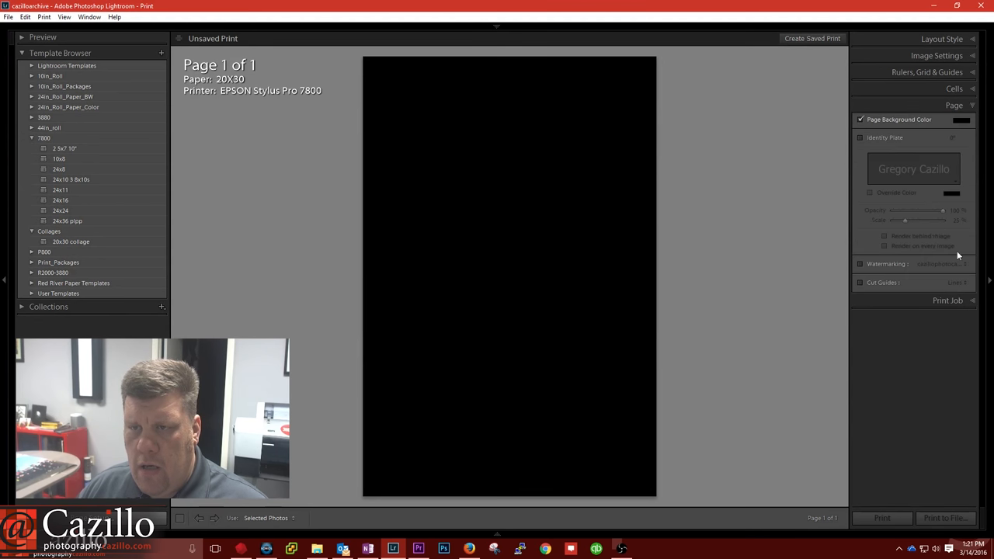
left_click(861, 119)
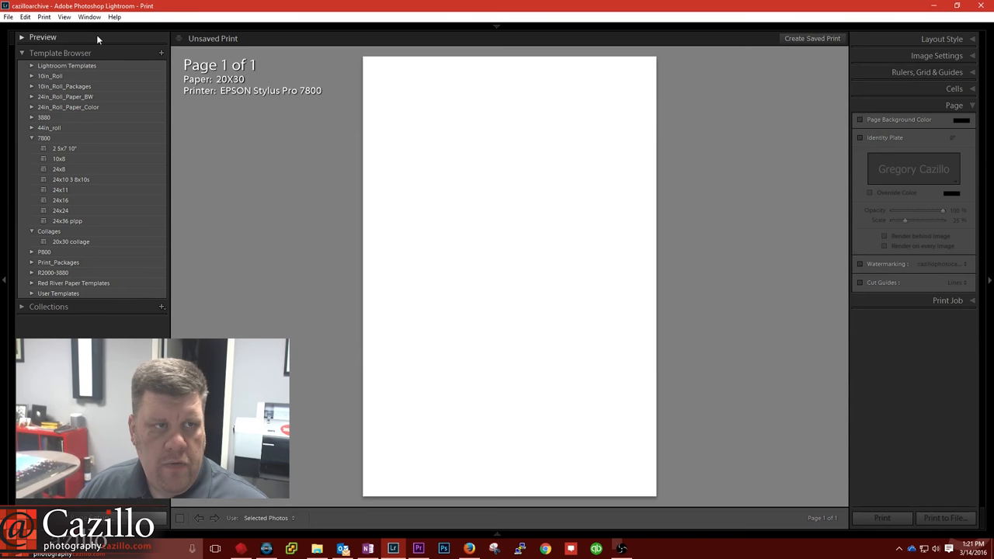
left_click(80, 17)
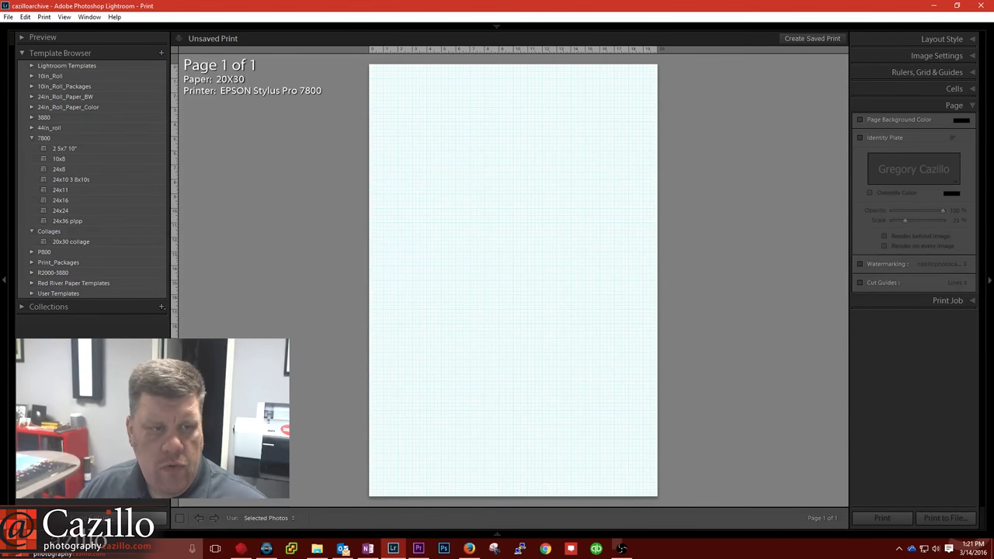
mouse_move(500, 213)
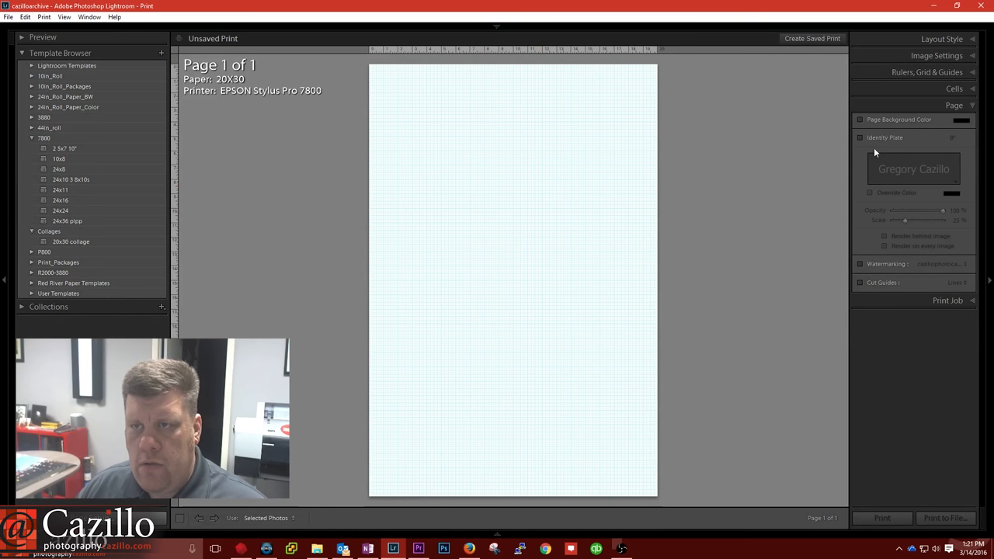
mouse_move(762, 444)
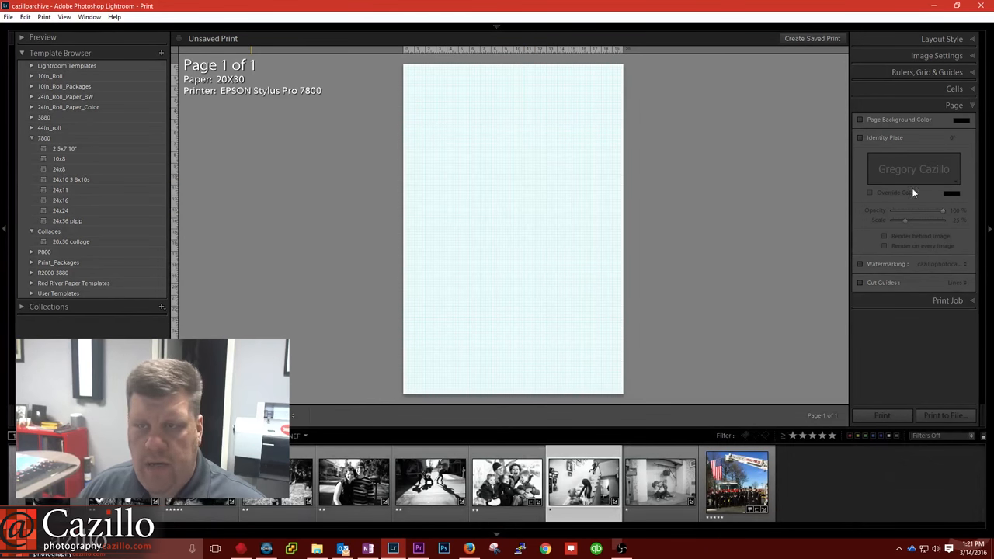
- Switch Layout Style to Custom Package and set Grid Snap to Cells
left_click(938, 38)
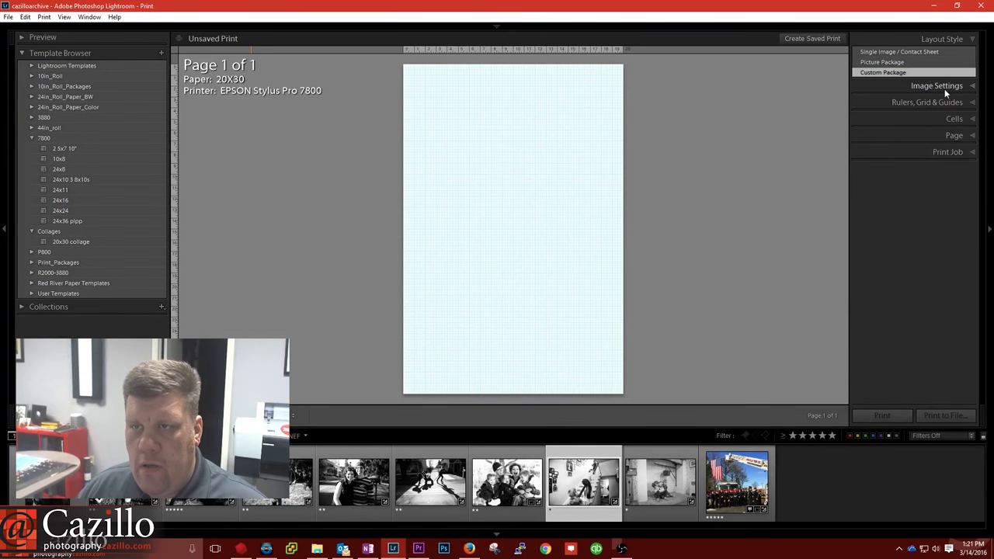
left_click(937, 85)
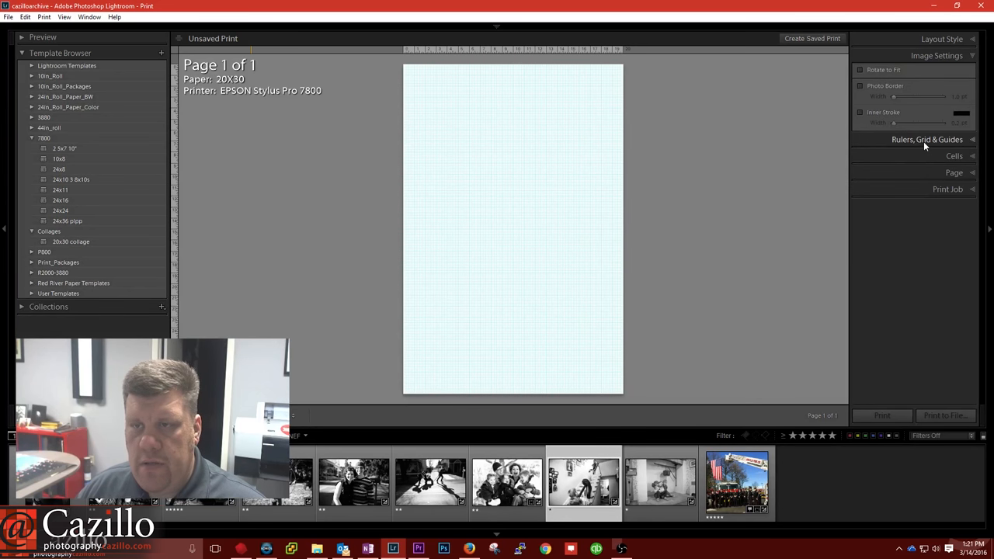
left_click(917, 139)
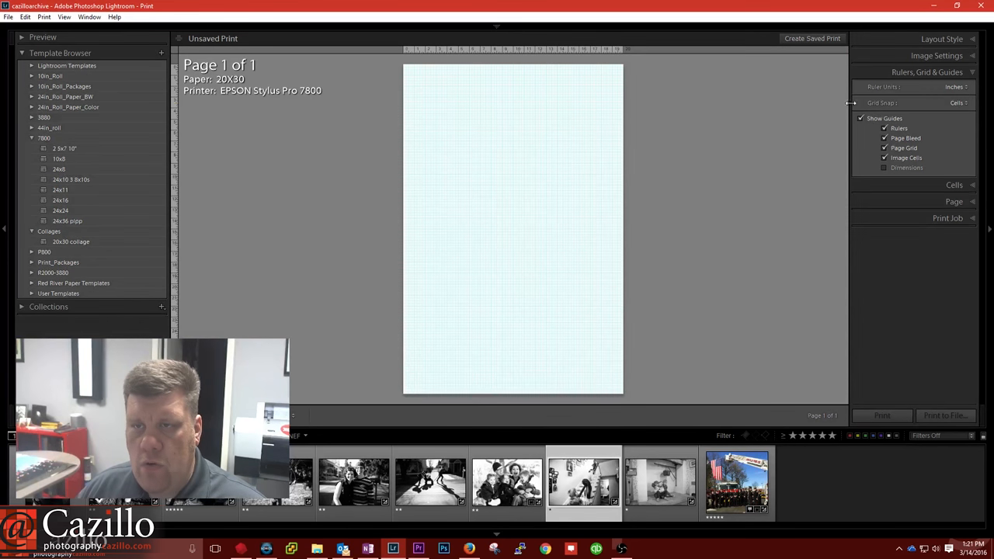
left_click(959, 102)
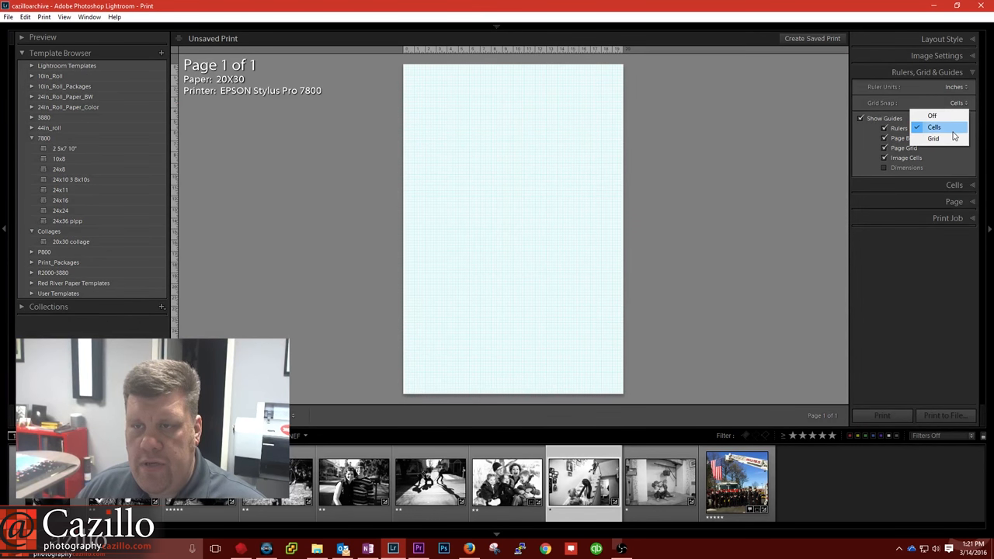
left_click(929, 125)
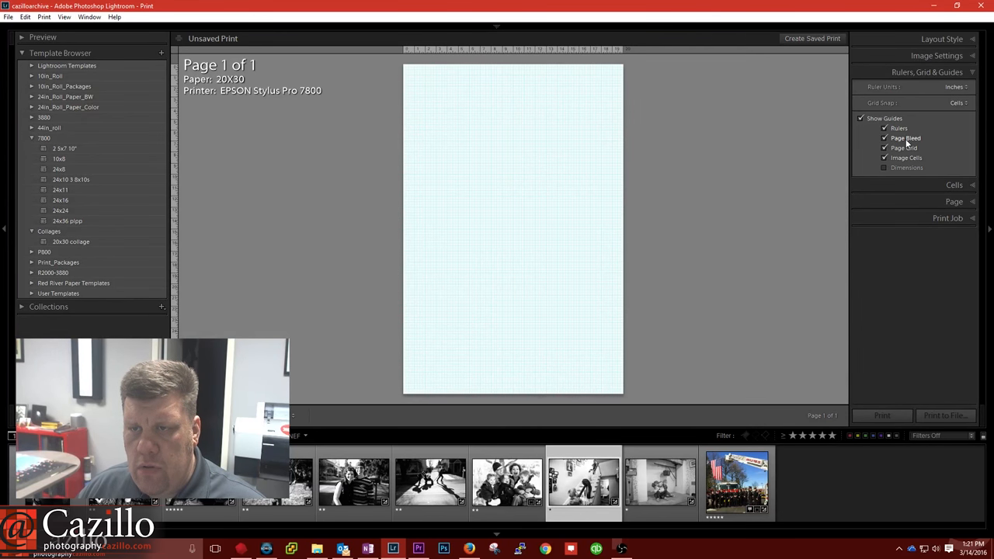
- Hide the Page Bleed guide while keeping the Page Grid shown
left_click(881, 147)
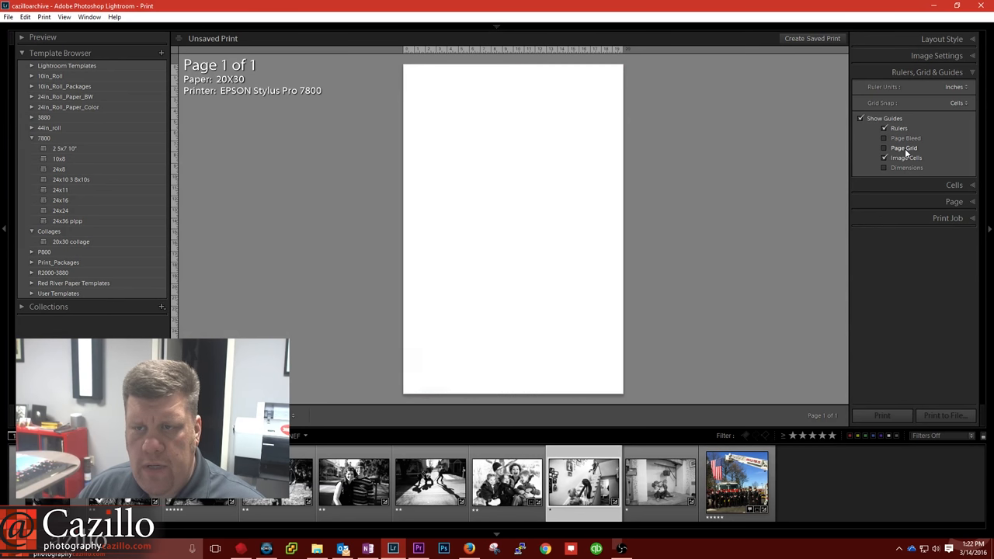
left_click(883, 148)
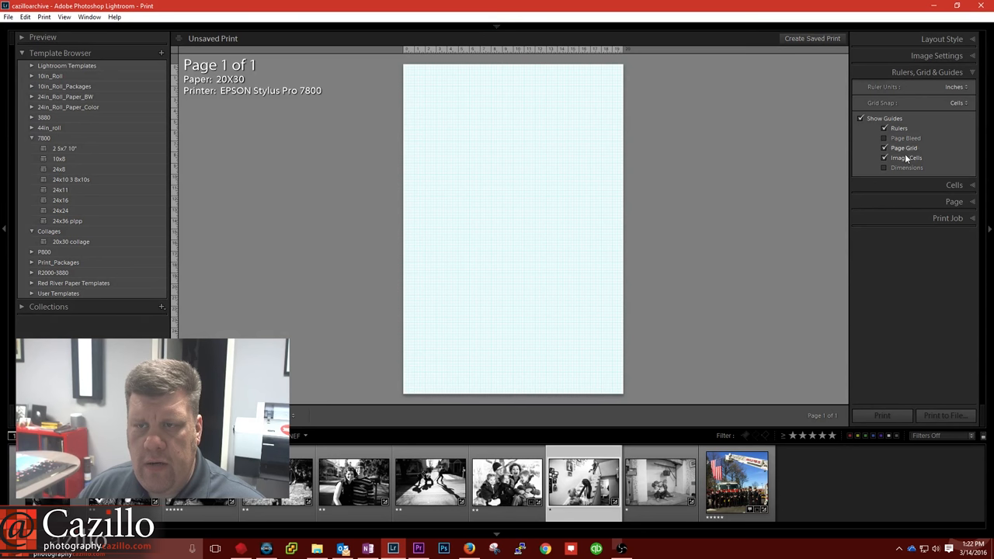
left_click(880, 147)
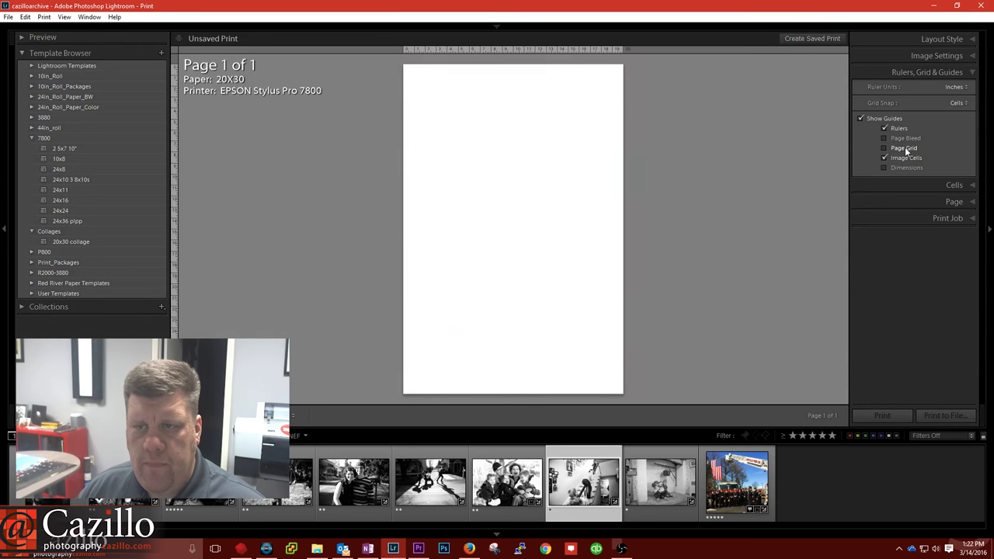
left_click(877, 148)
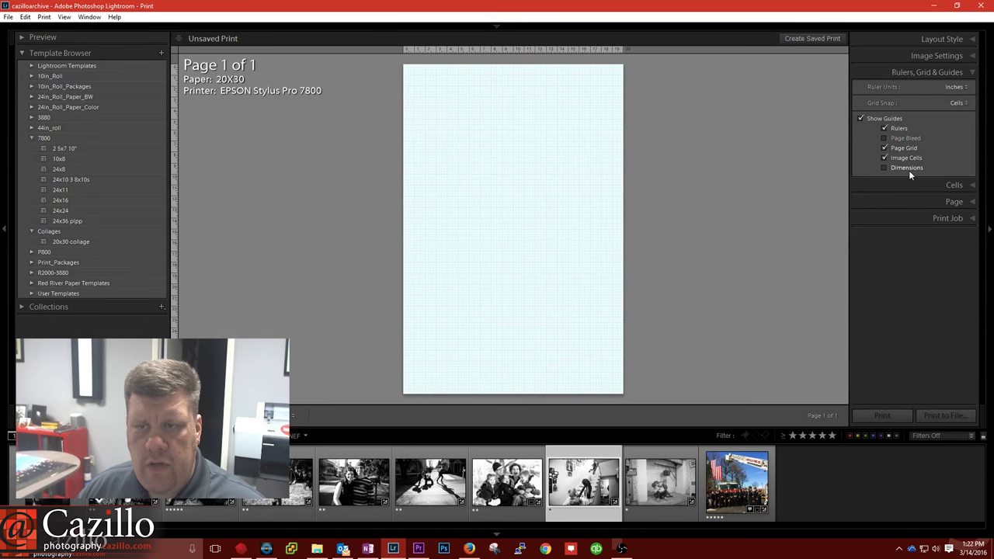
left_click(953, 185)
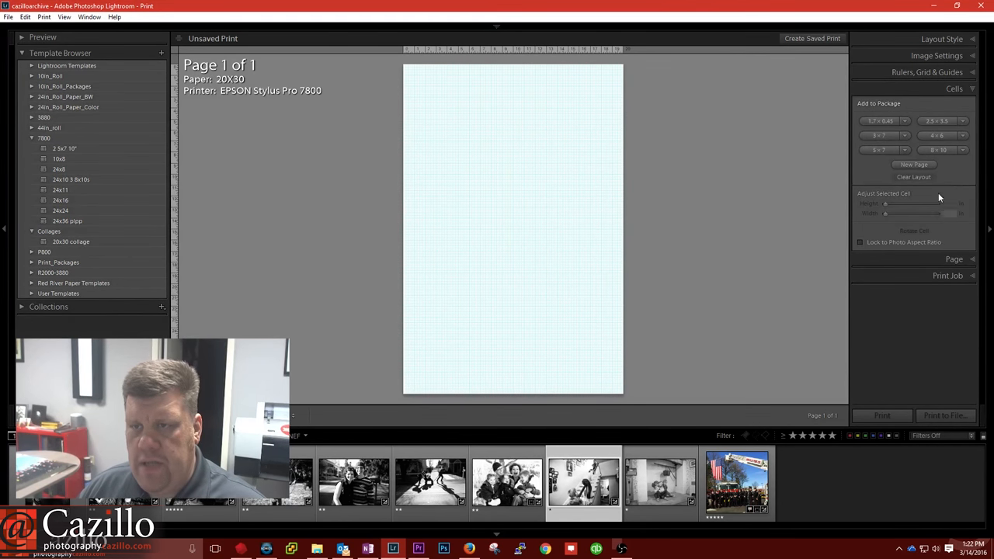
- Add cells and drag them into three matching top frames, one large centre cell, two bottom cells
left_click(939, 150)
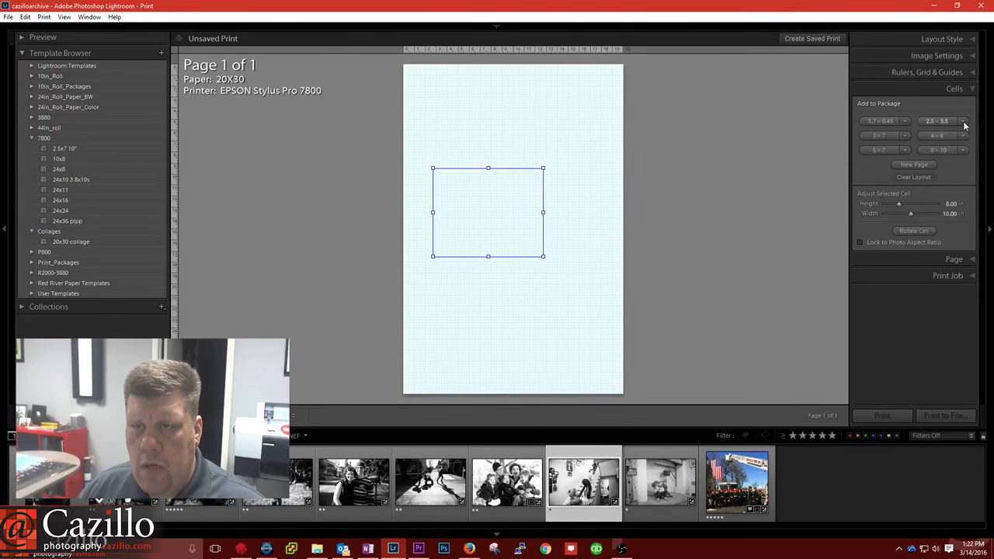
left_click(942, 122)
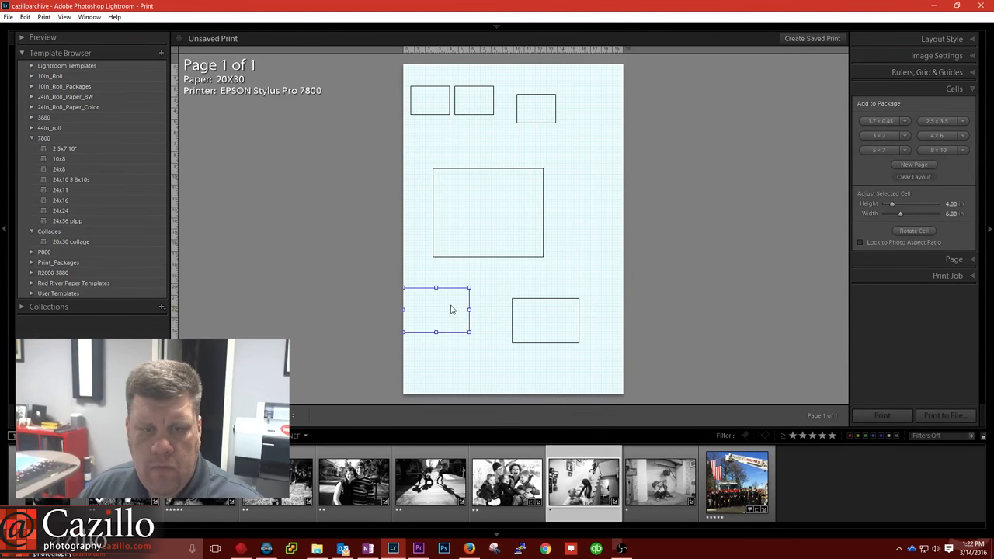
left_click_drag(435, 309, 442, 366)
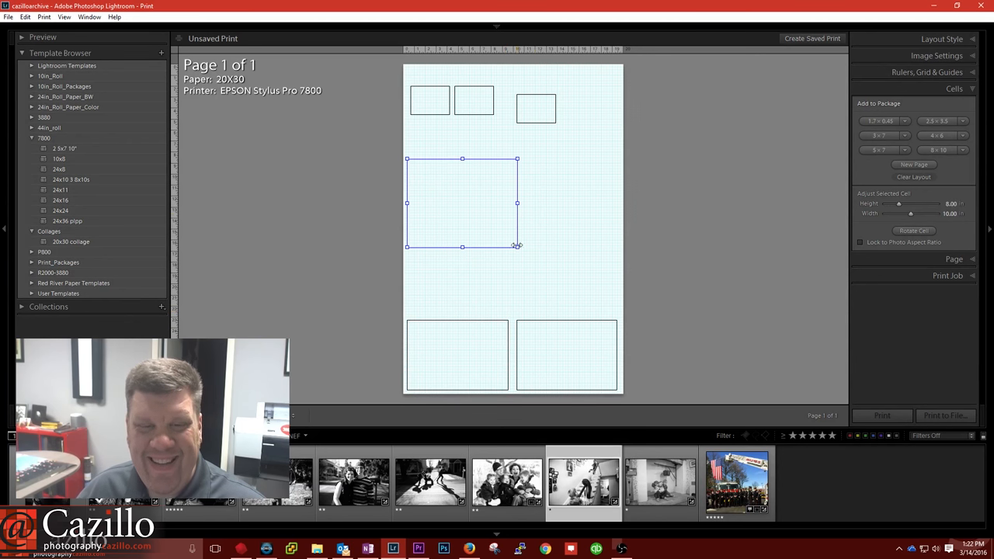
left_click_drag(516, 246, 615, 312)
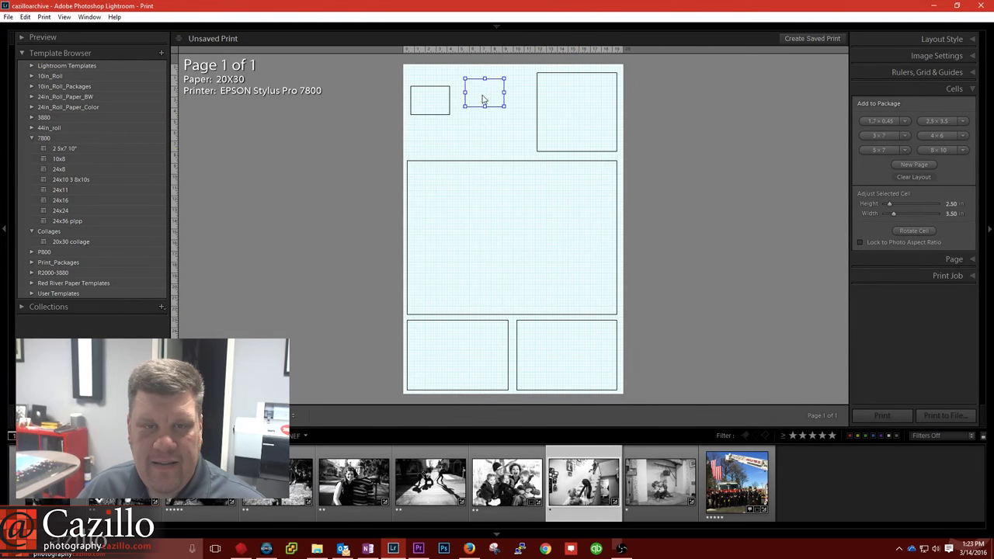
left_click_drag(505, 103, 530, 148)
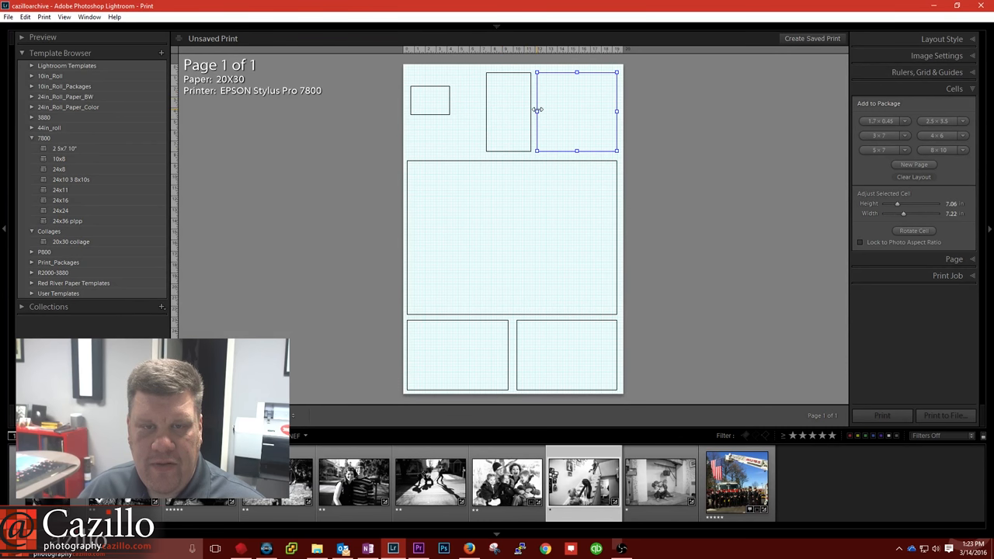
left_click_drag(616, 110, 530, 110)
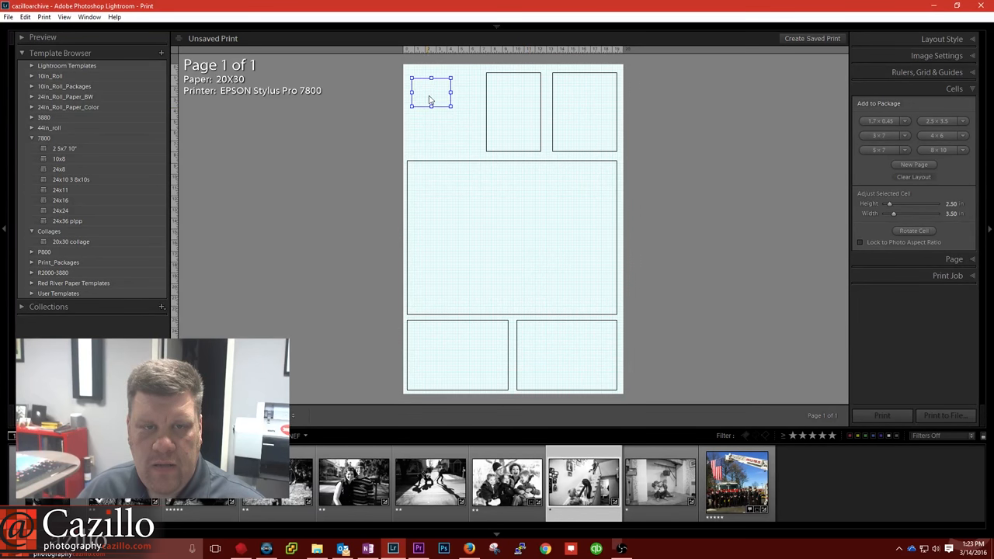
left_click_drag(451, 105, 479, 151)
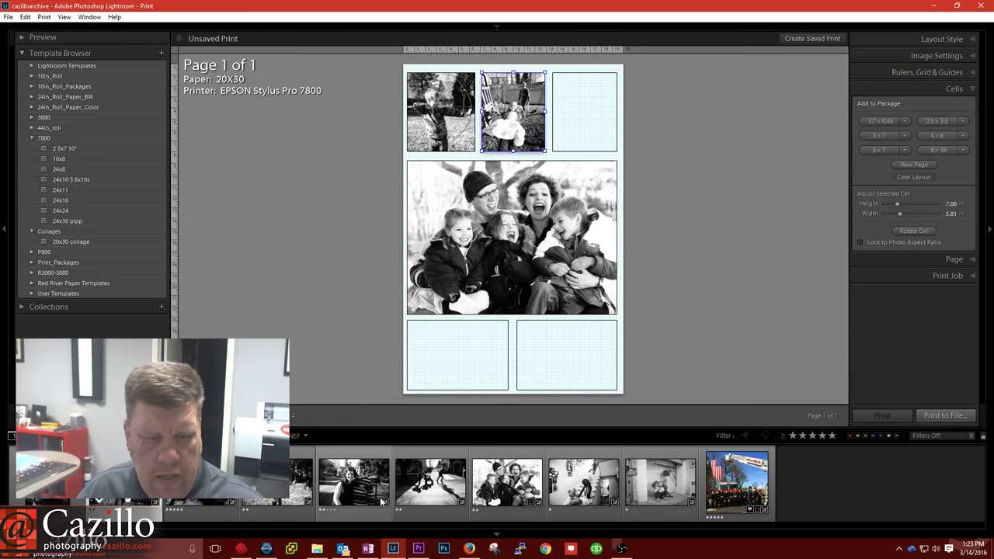
- Drop family photos into the cells, shorten the top row and stretch the centre portrait taller
left_click(583, 481)
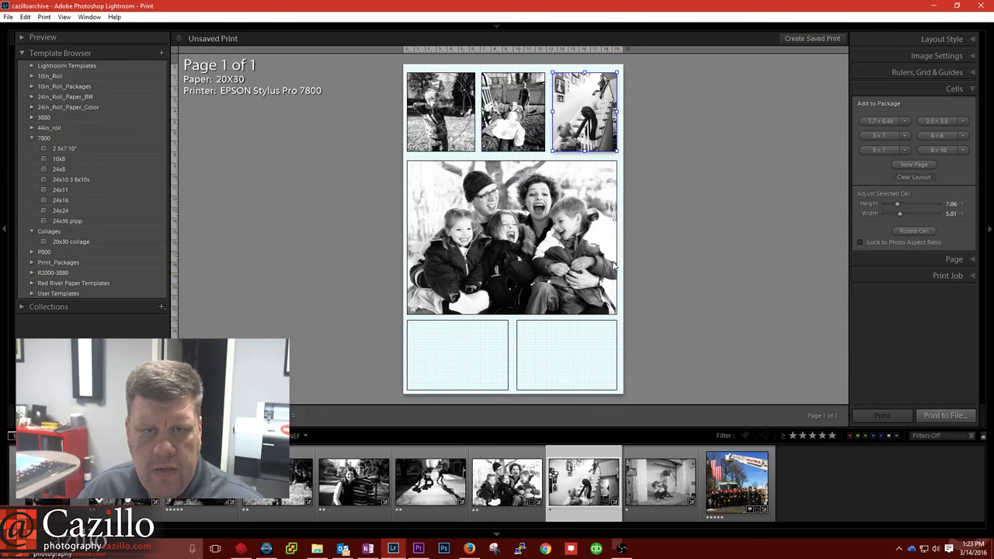
left_click(513, 237)
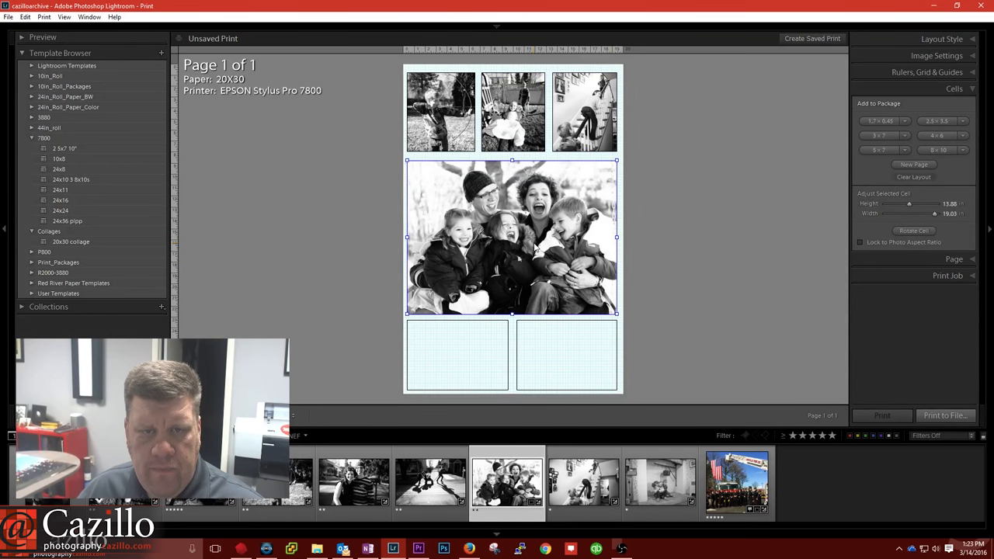
left_click(440, 111)
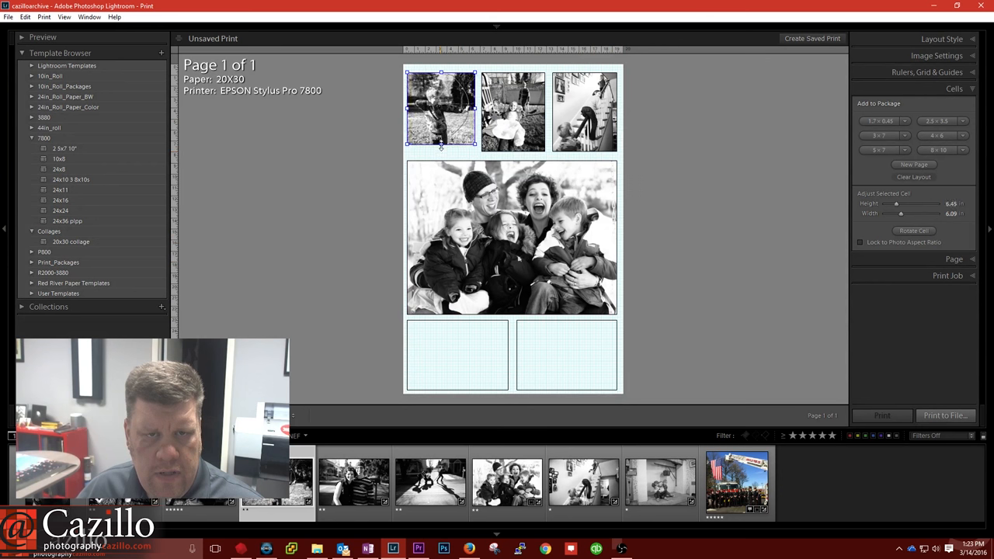
left_click(513, 116)
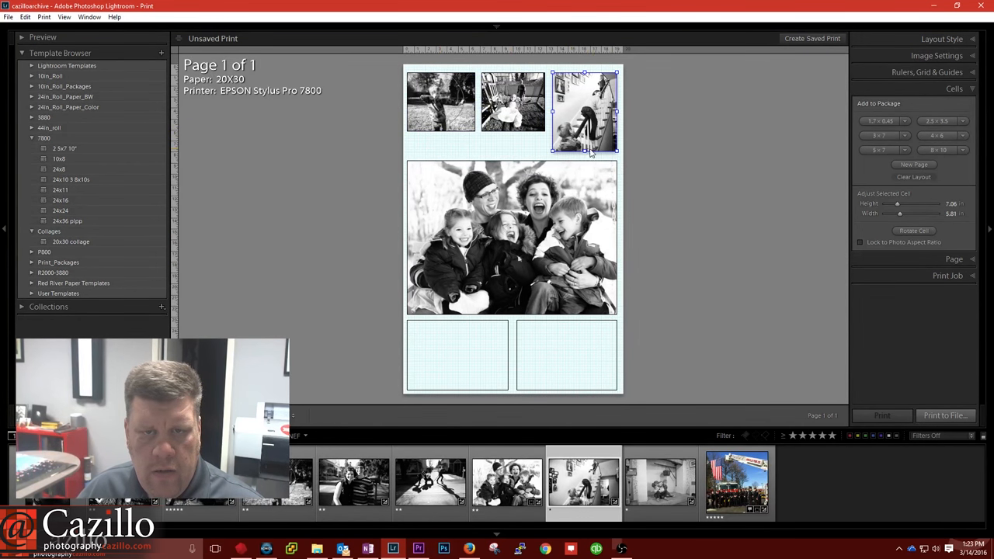
left_click_drag(583, 151, 584, 134)
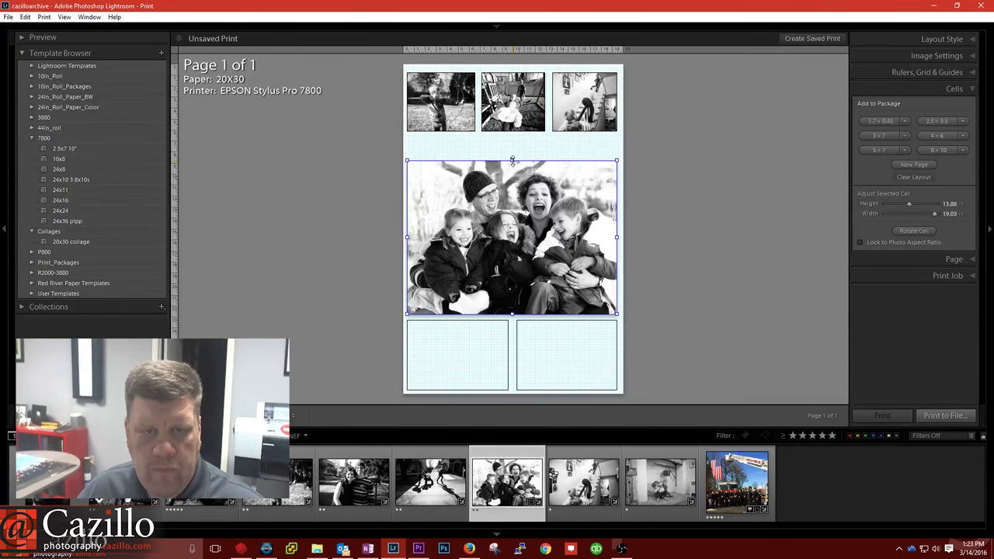
left_click_drag(511, 161, 511, 136)
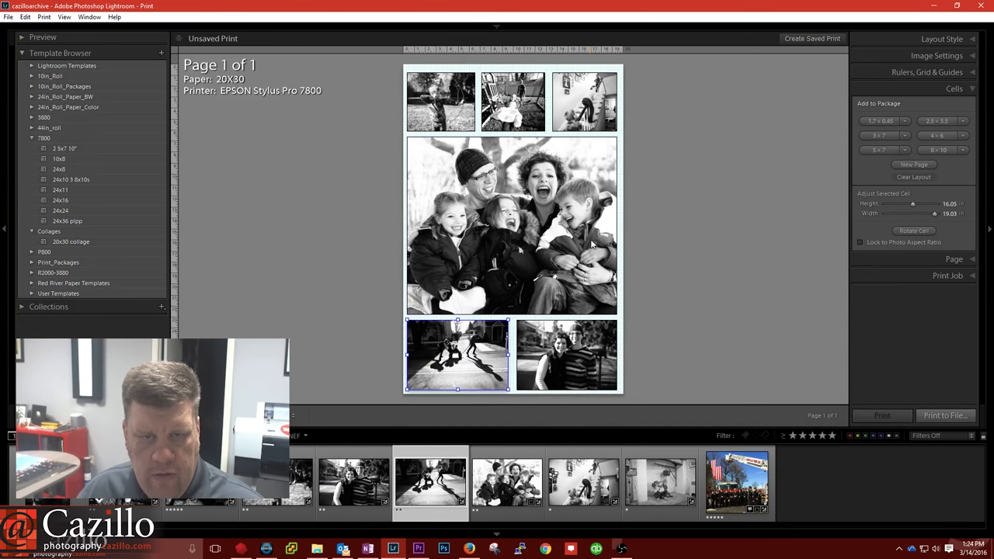
left_click(511, 226)
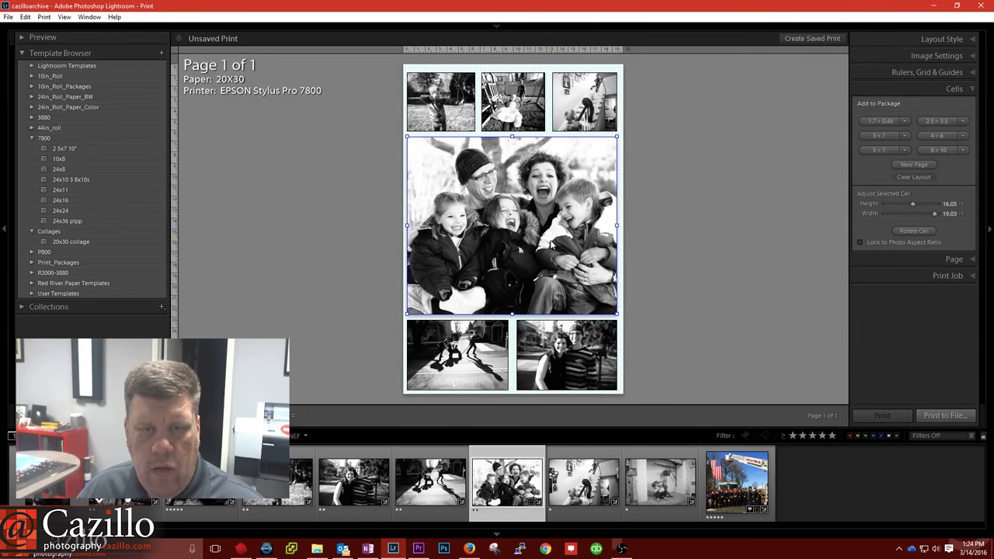
mouse_move(504, 245)
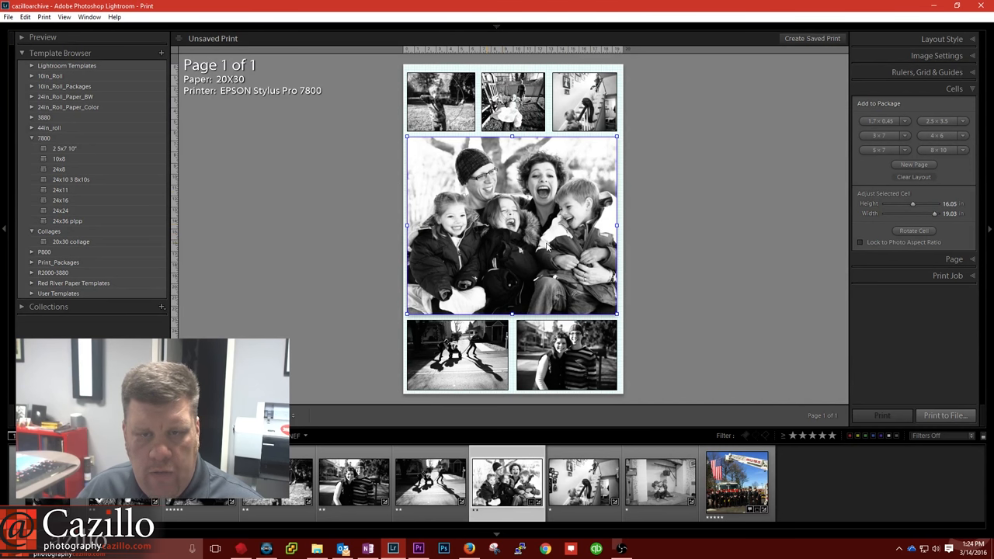
mouse_move(710, 327)
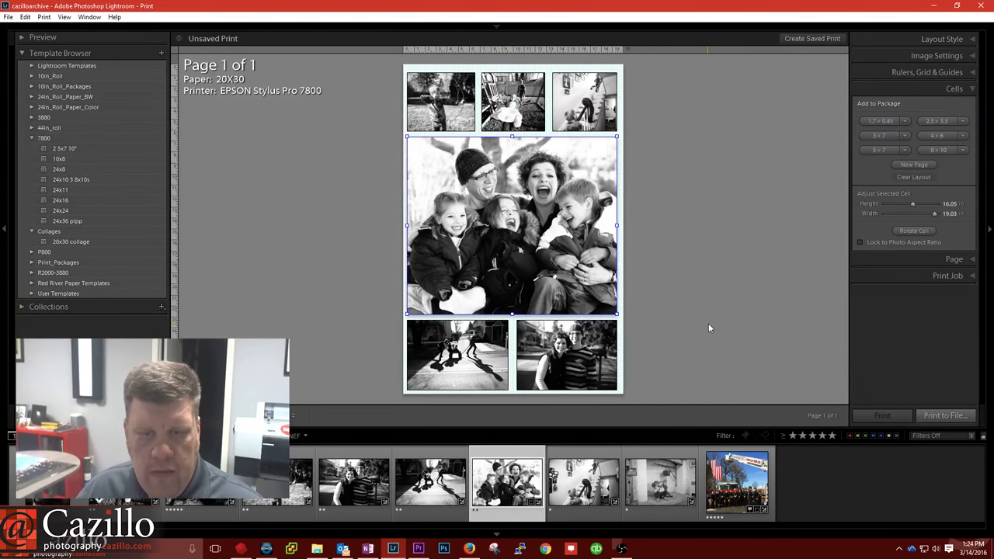
- Deselect all cells to preview the six-photo collage without outlines or grid
left_click(78, 17)
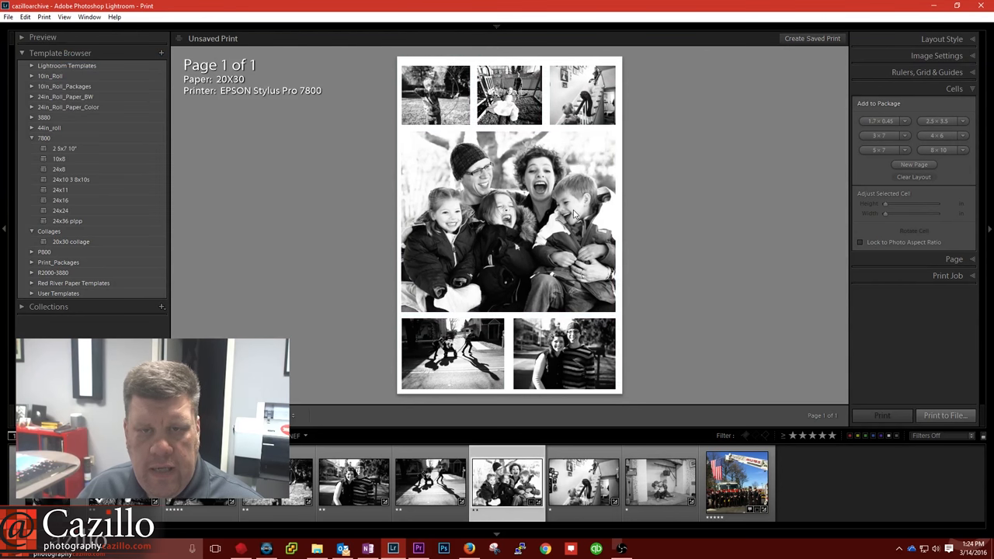
mouse_move(494, 266)
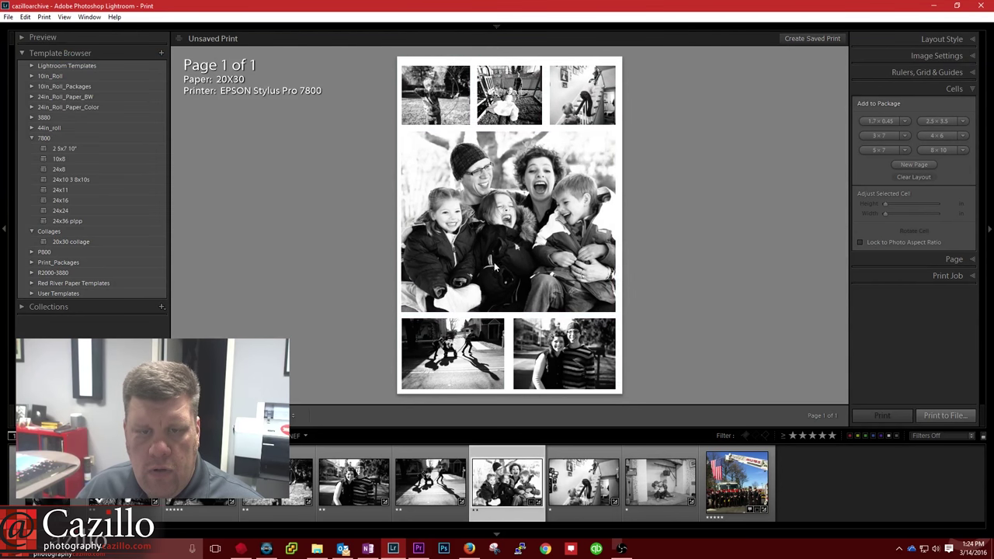
mouse_move(527, 330)
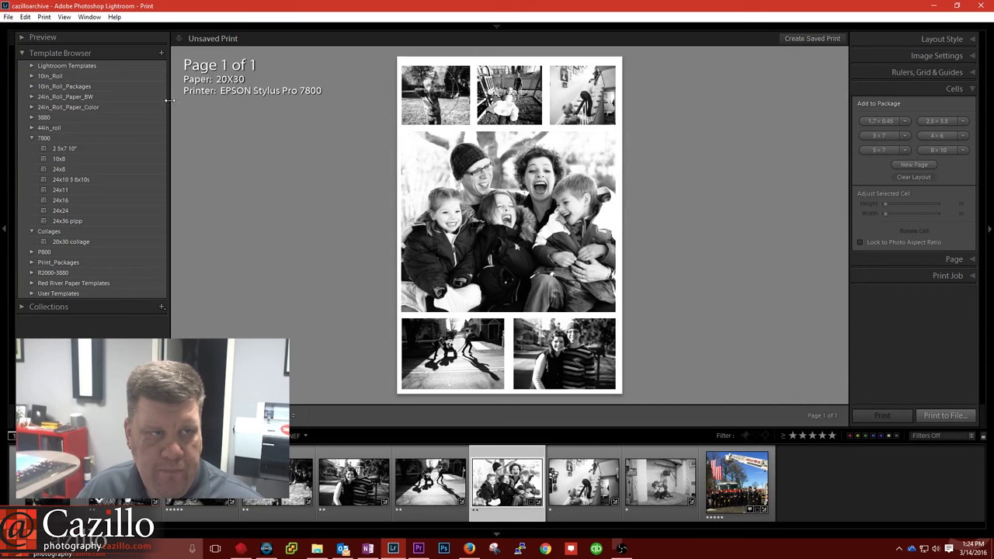
mouse_move(161, 52)
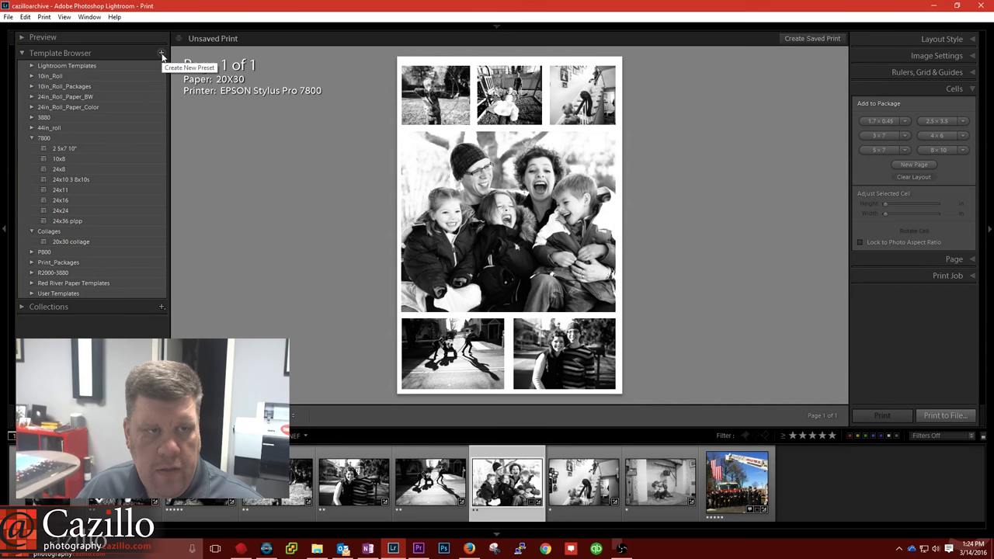
- Create a new Template Browser entry named '20x30 collage v2' under Collages
left_click(161, 53)
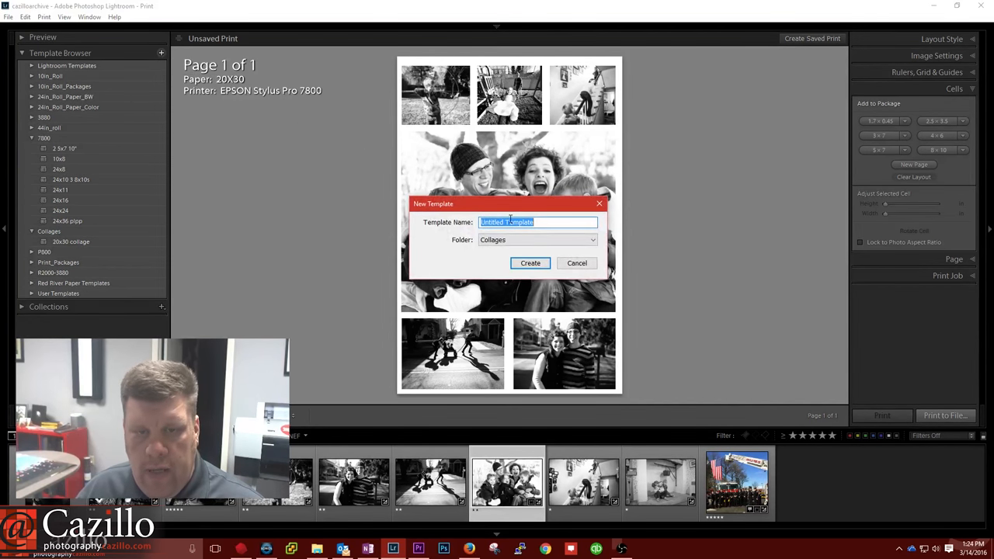
type("20x30 collage v2")
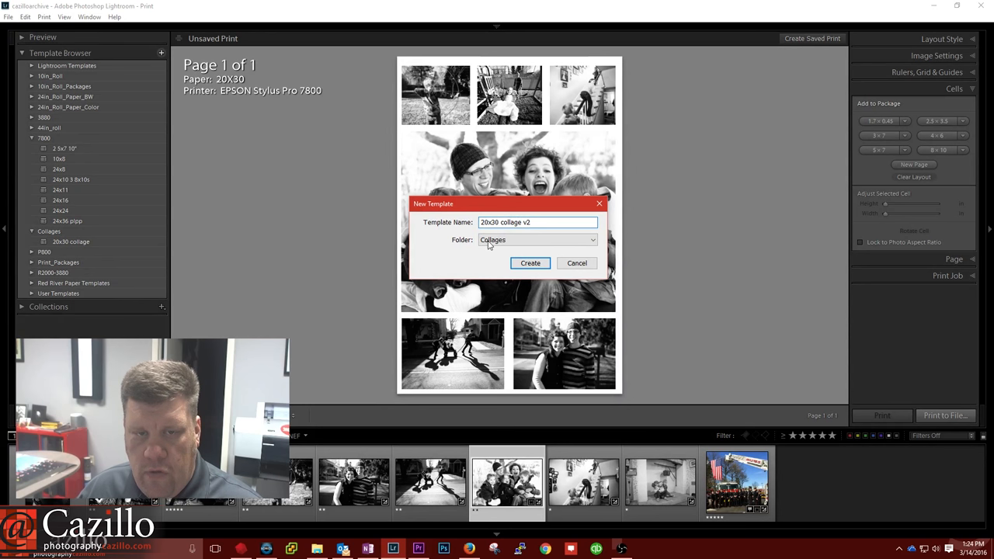
left_click(536, 239)
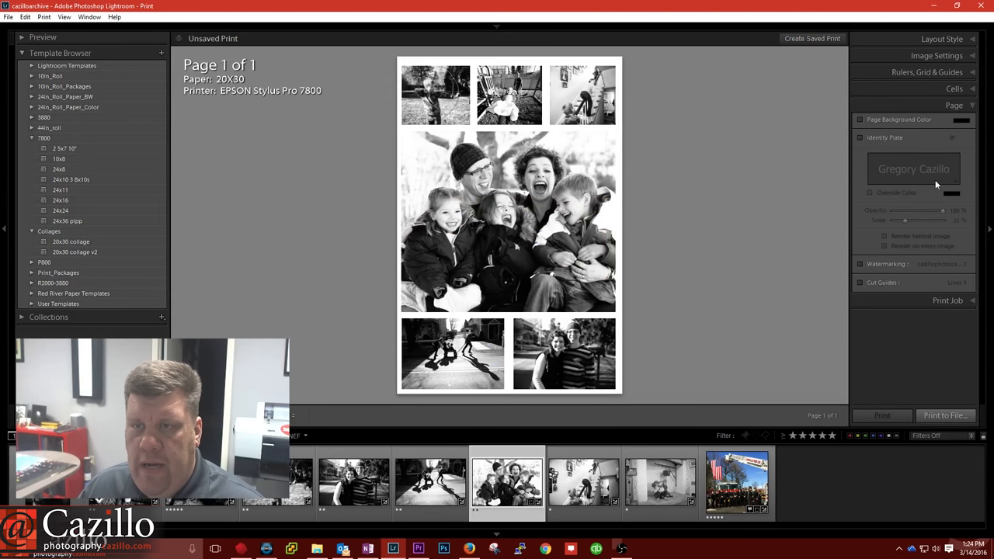
- Expand the Page panel and enable a black Page Background Color
left_click(860, 118)
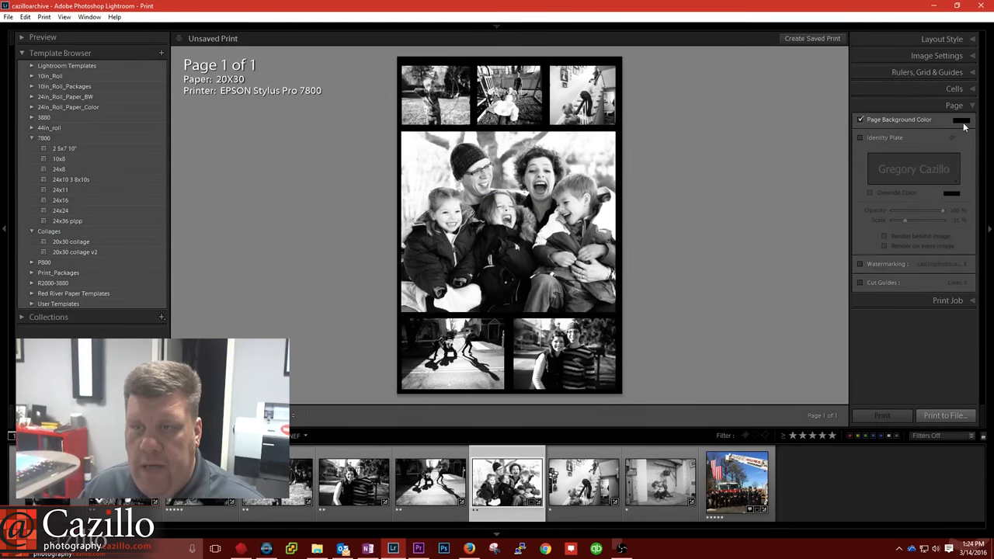
left_click(959, 120)
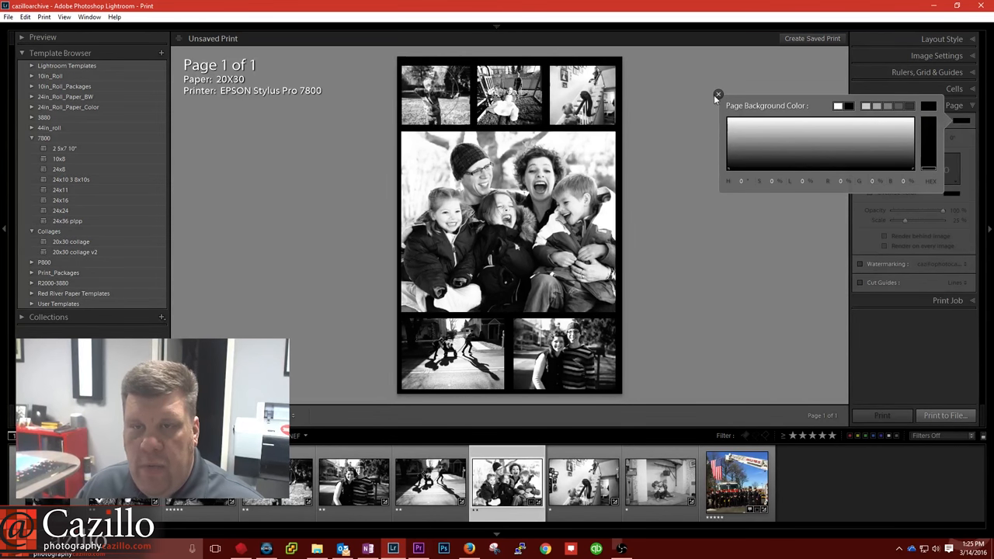
mouse_move(718, 94)
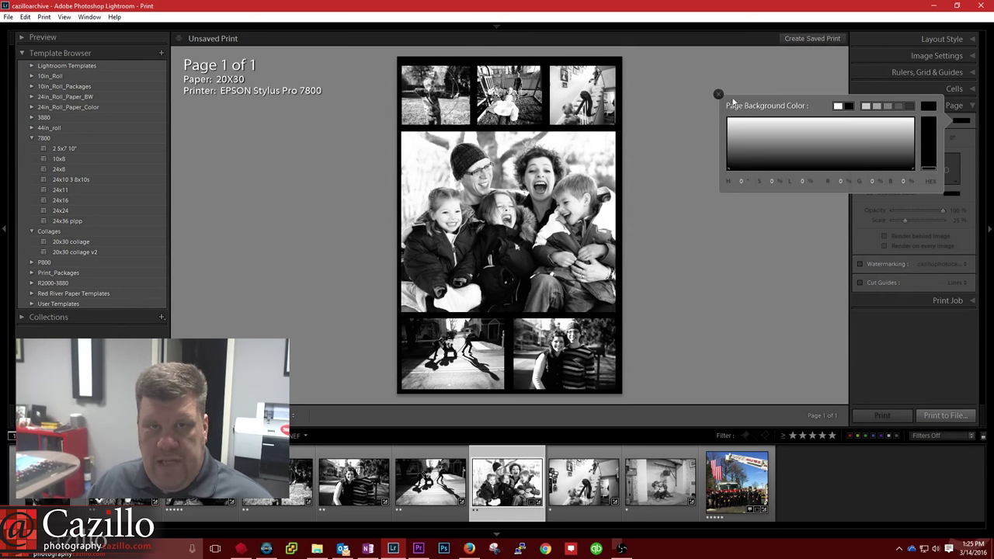
mouse_move(955, 131)
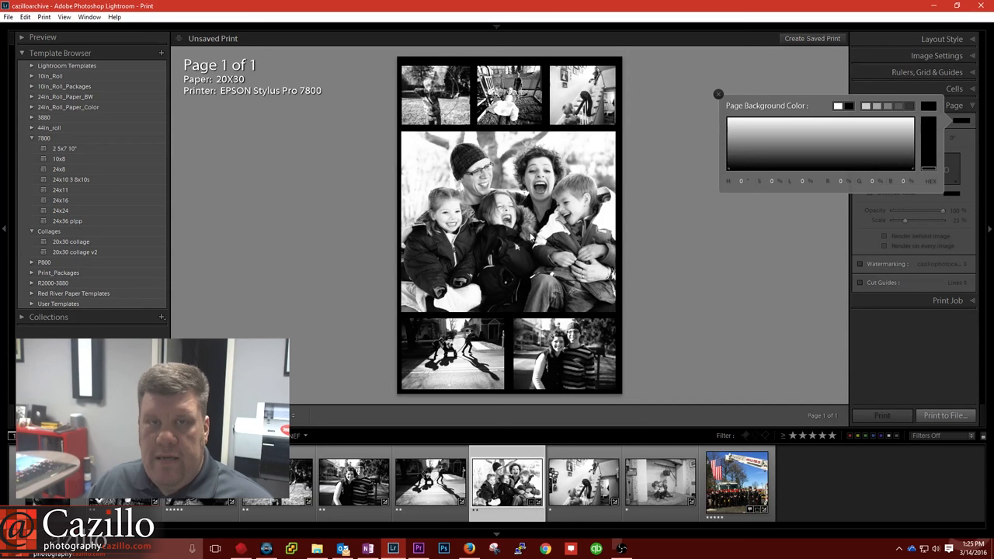
mouse_move(623, 177)
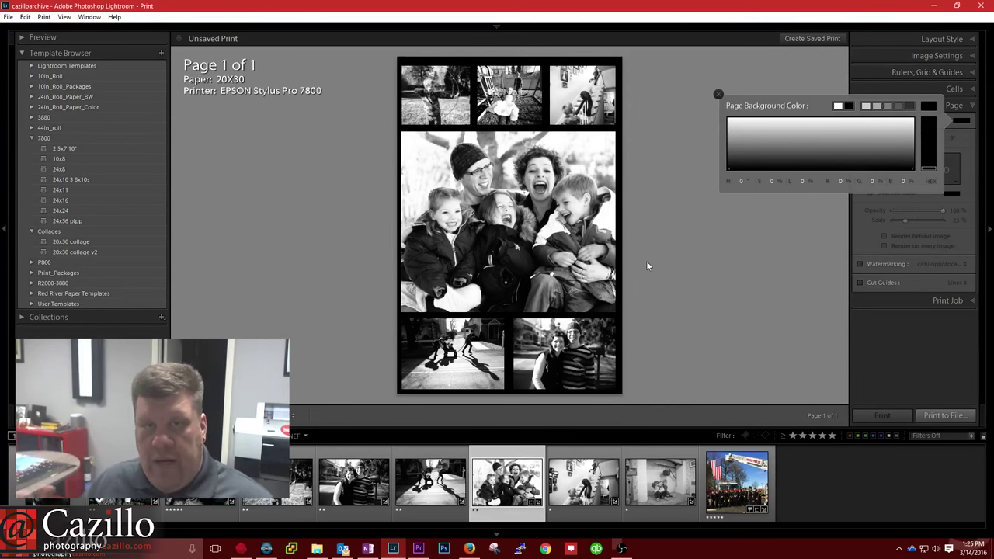
mouse_move(593, 177)
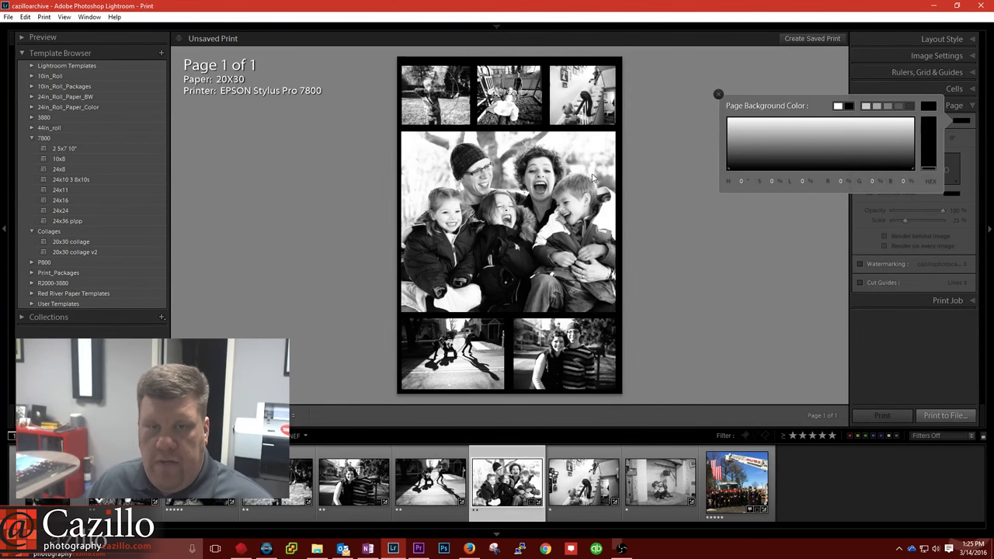
mouse_move(563, 186)
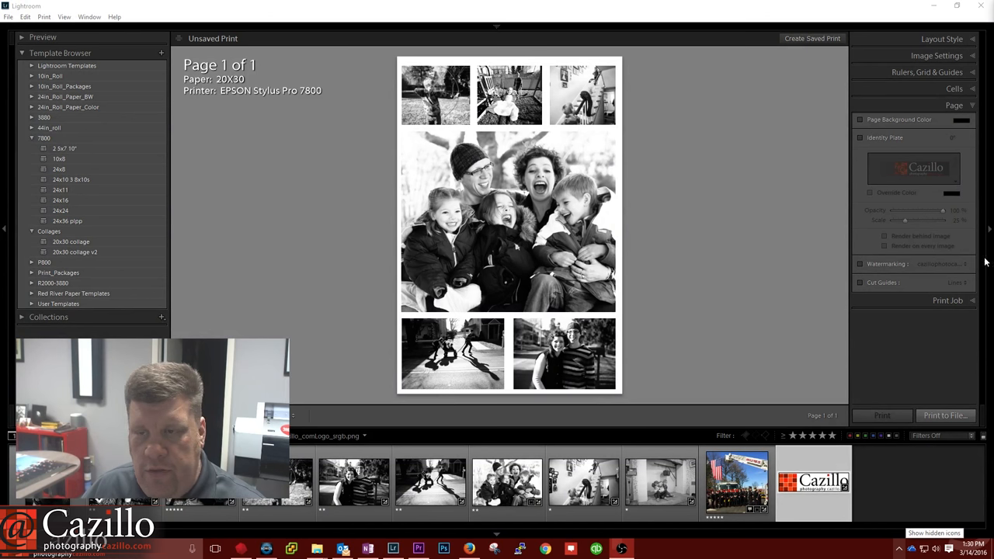
- Enable the Cazillo identity plate and drag it to the lower-left photo's bottom edge
left_click(860, 137)
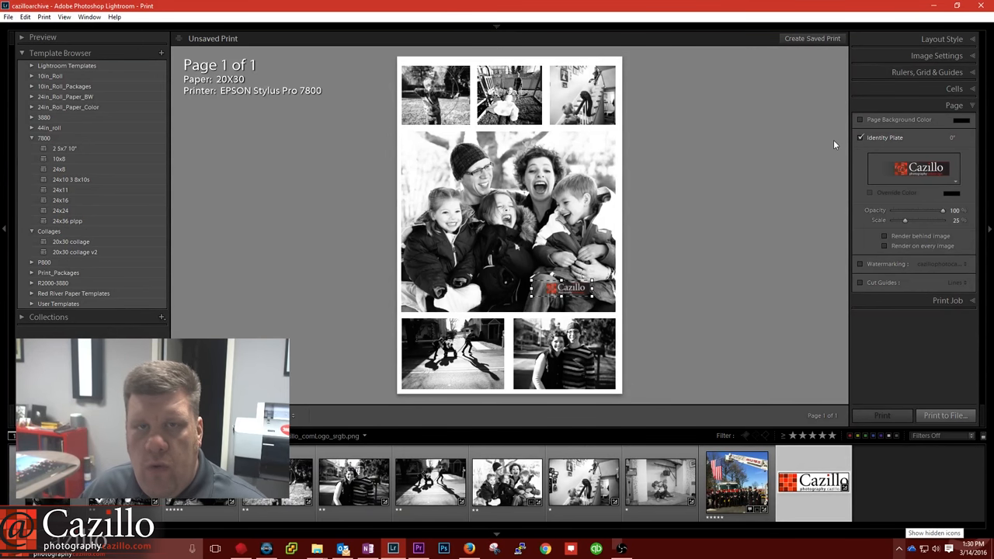
mouse_move(825, 142)
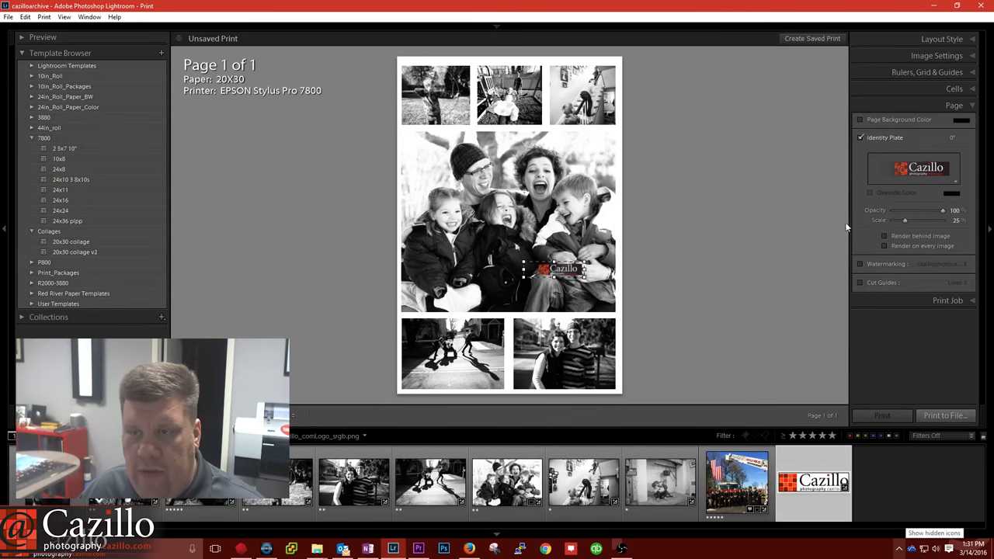
left_click_drag(562, 269, 457, 376)
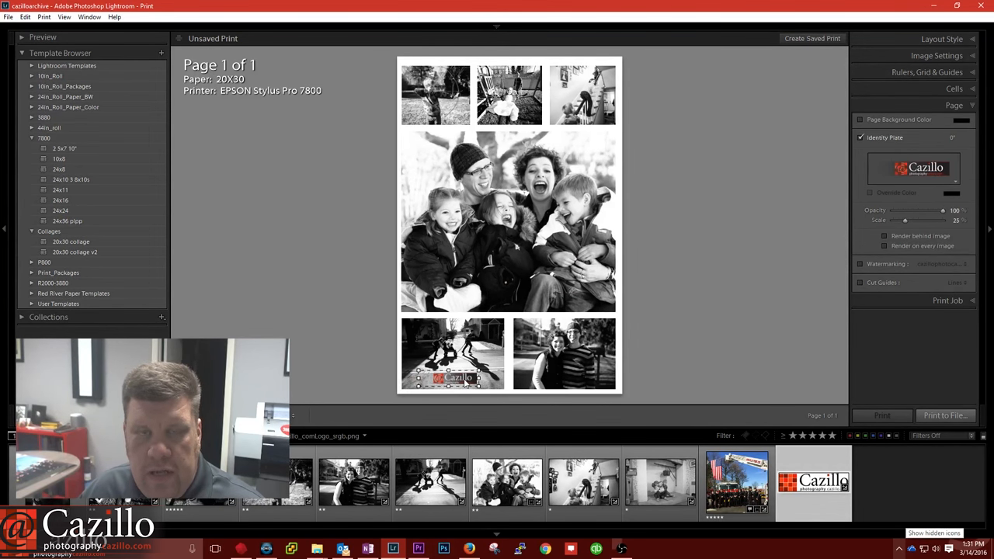
left_click_drag(458, 377, 547, 158)
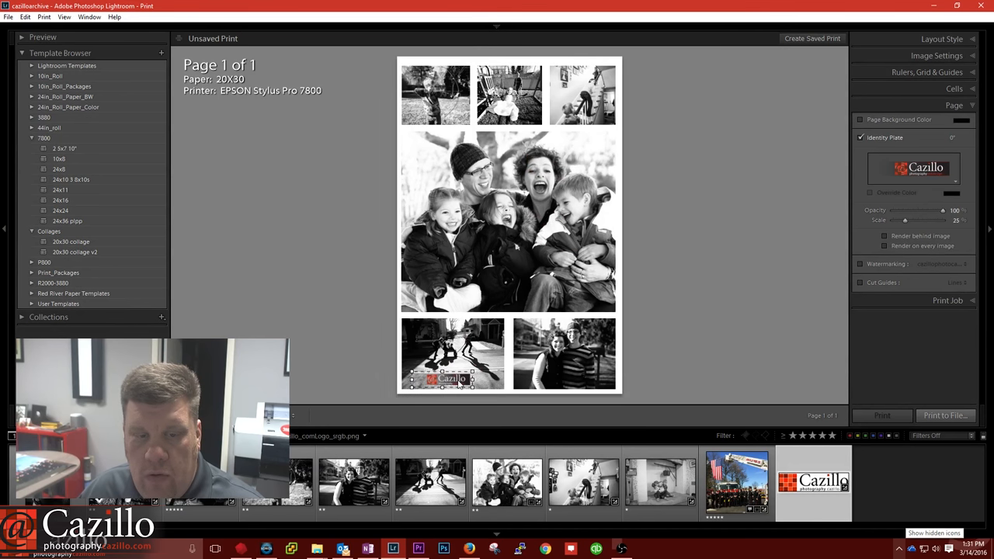
left_click_drag(453, 378, 555, 225)
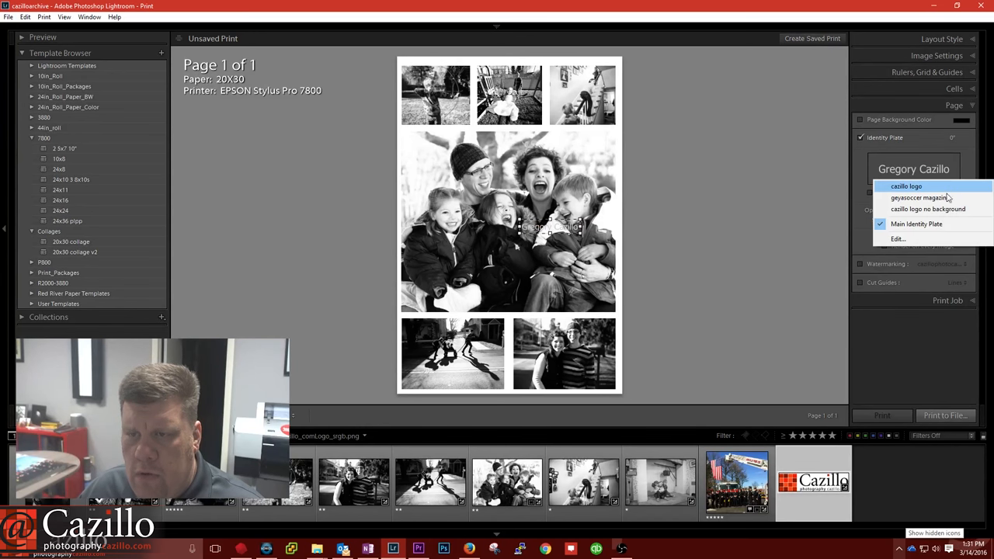
- Swap in the grey graphical Cazillo plate, move it to the lower-left photo, scale to 15%
left_click(898, 185)
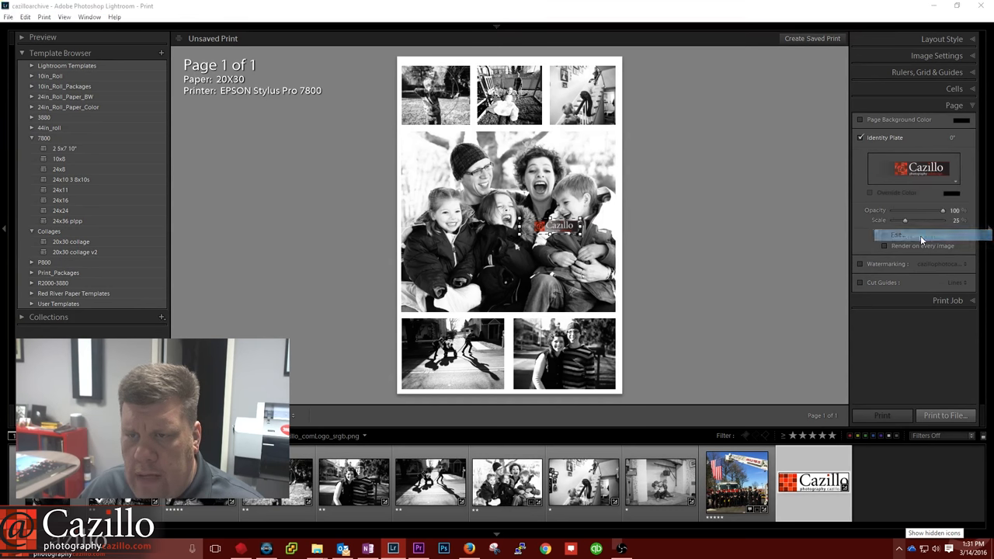
left_click(898, 234)
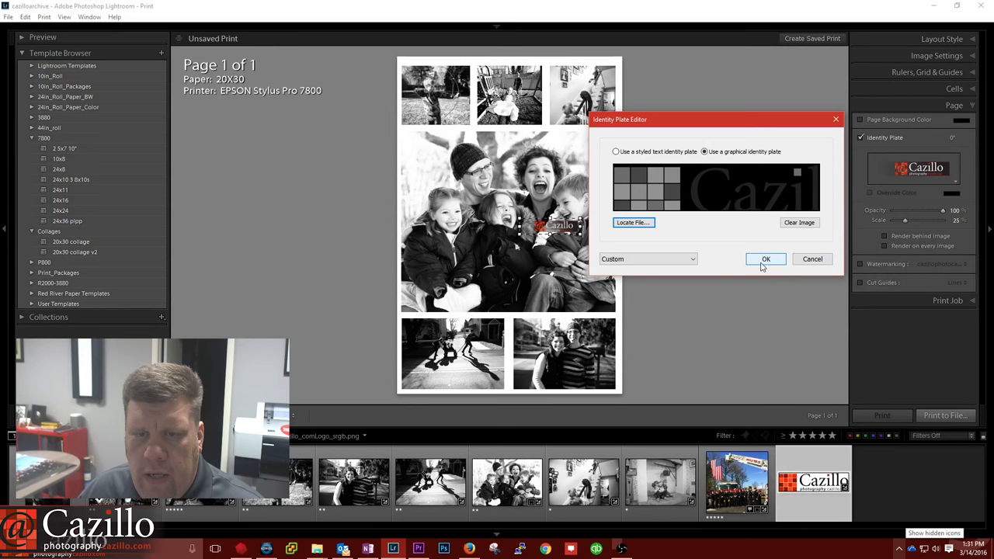
left_click(766, 259)
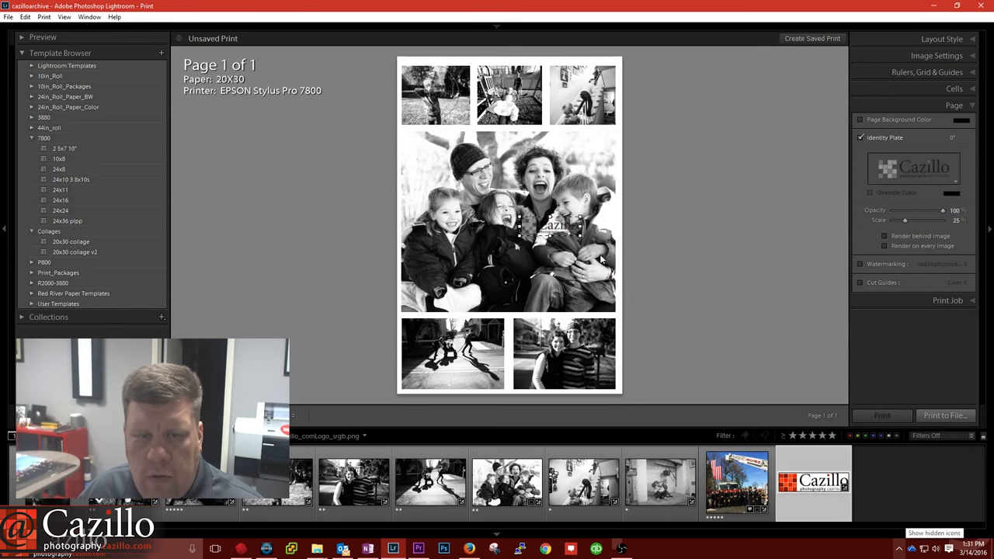
left_click_drag(549, 225, 454, 378)
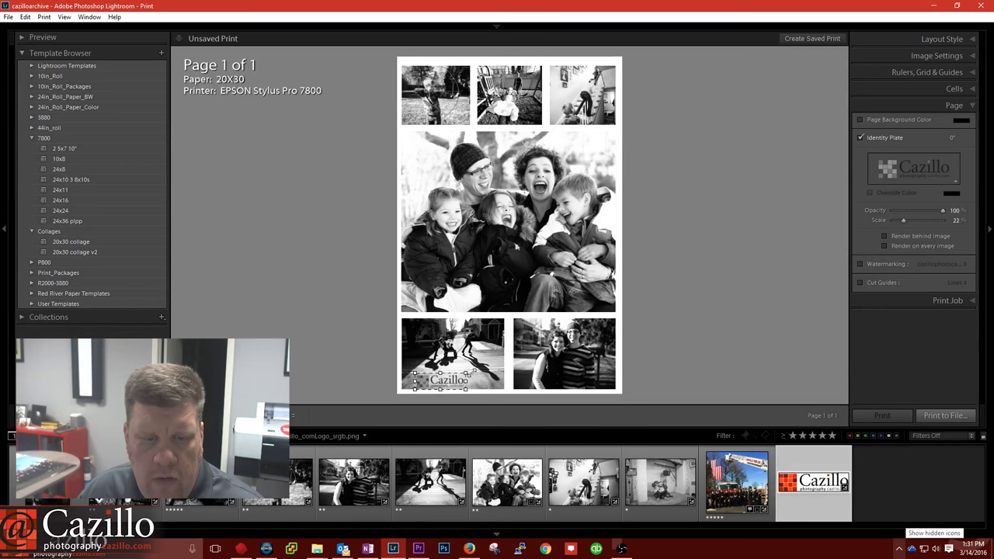
left_click_drag(903, 220, 899, 219)
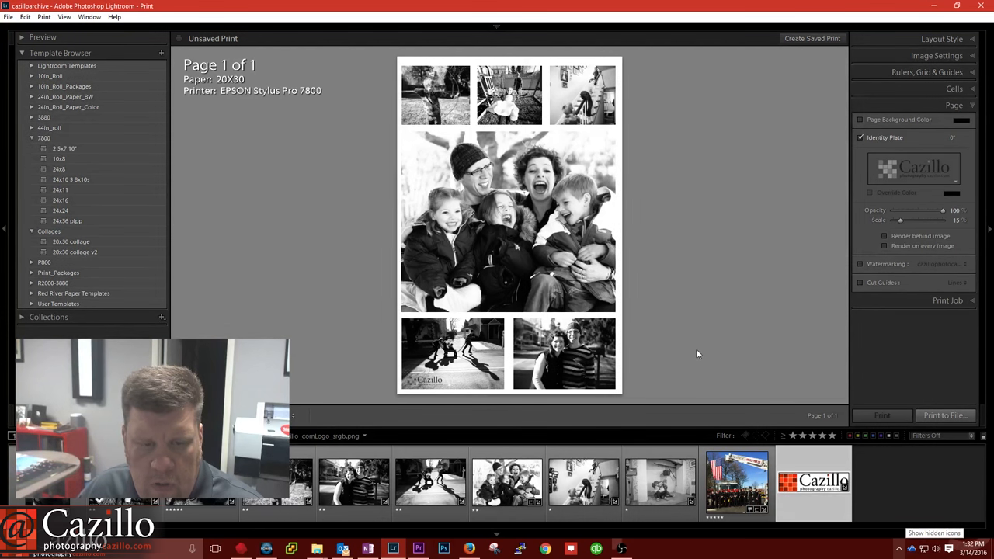
mouse_move(694, 324)
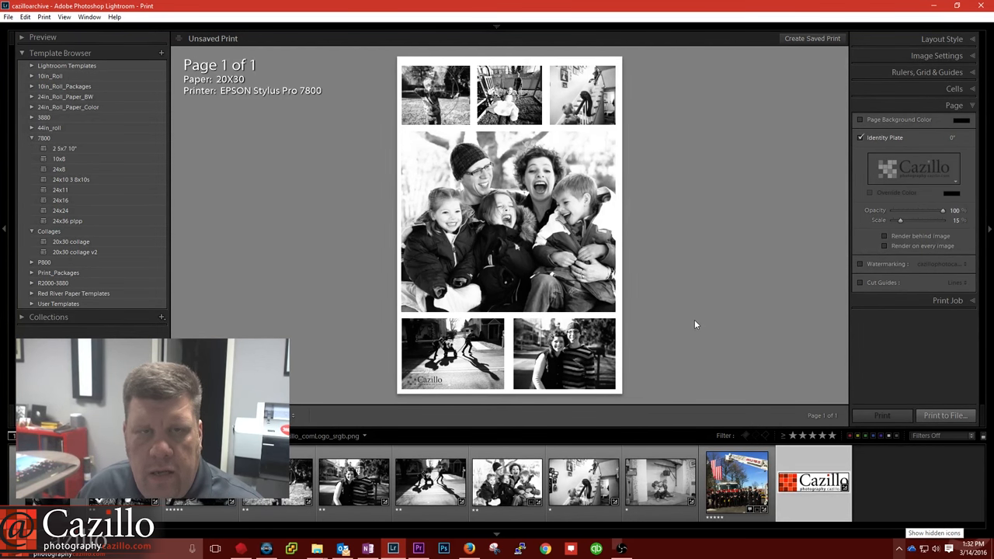
- Scale the Cazillo identity plate down to 9% in the lower-left photo's corner
left_click(426, 378)
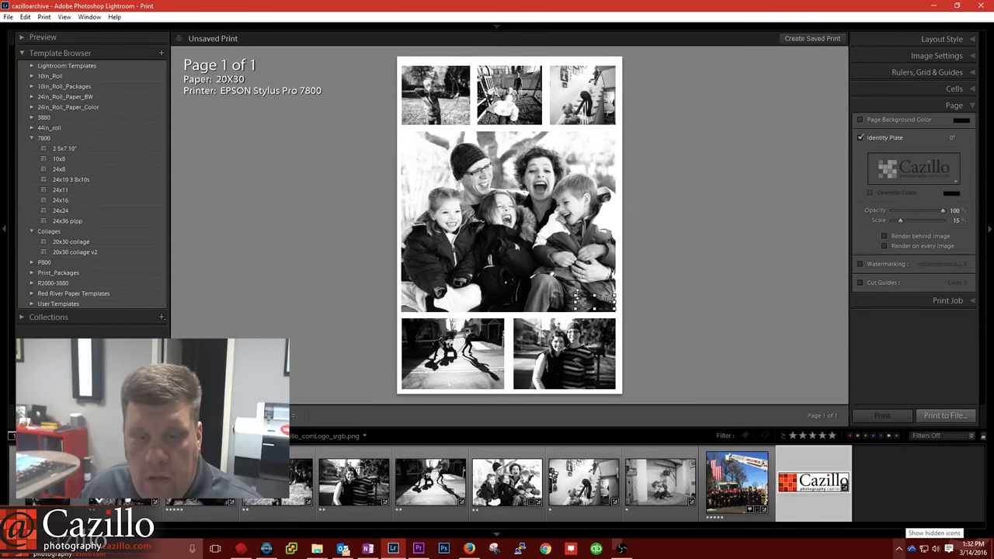
left_click_drag(900, 220, 905, 219)
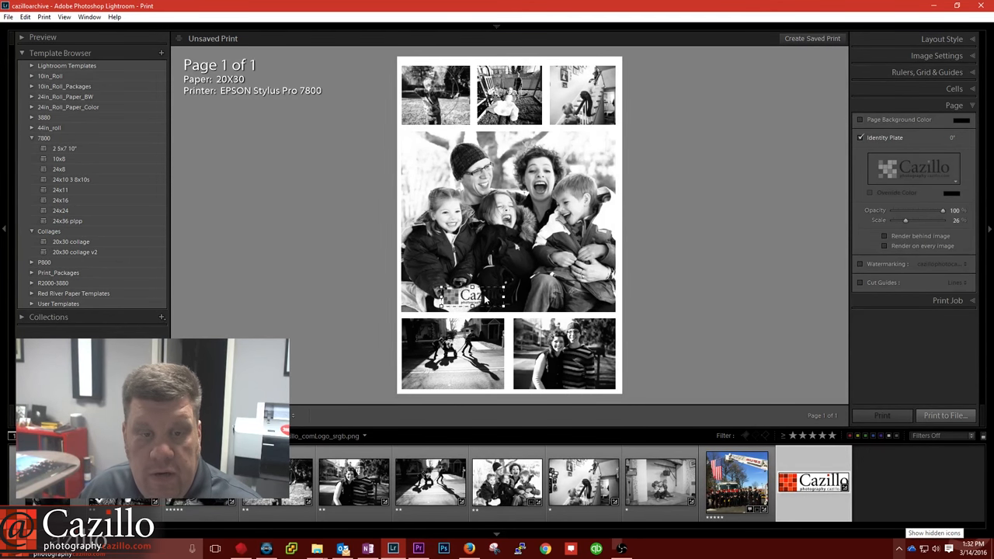
left_click_drag(471, 296, 447, 378)
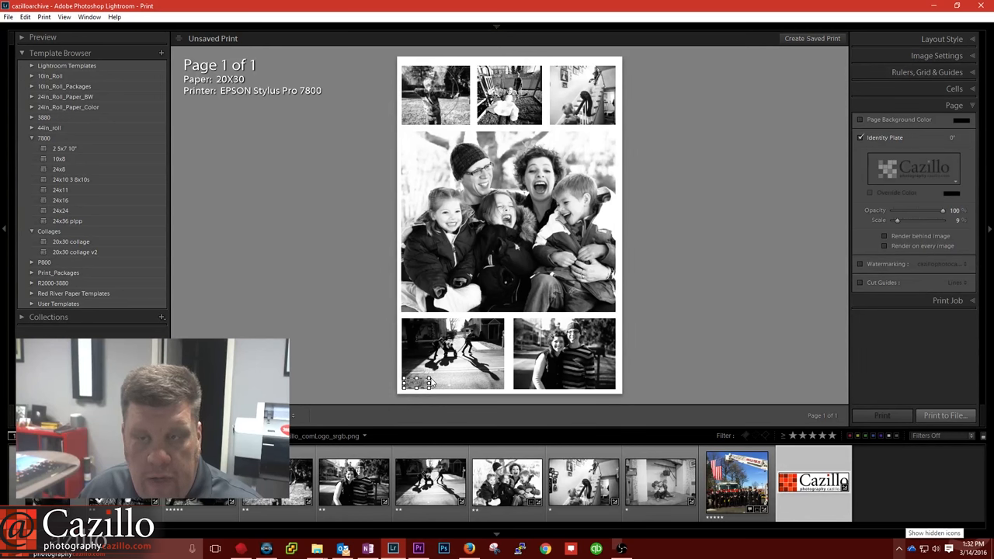
mouse_move(901, 165)
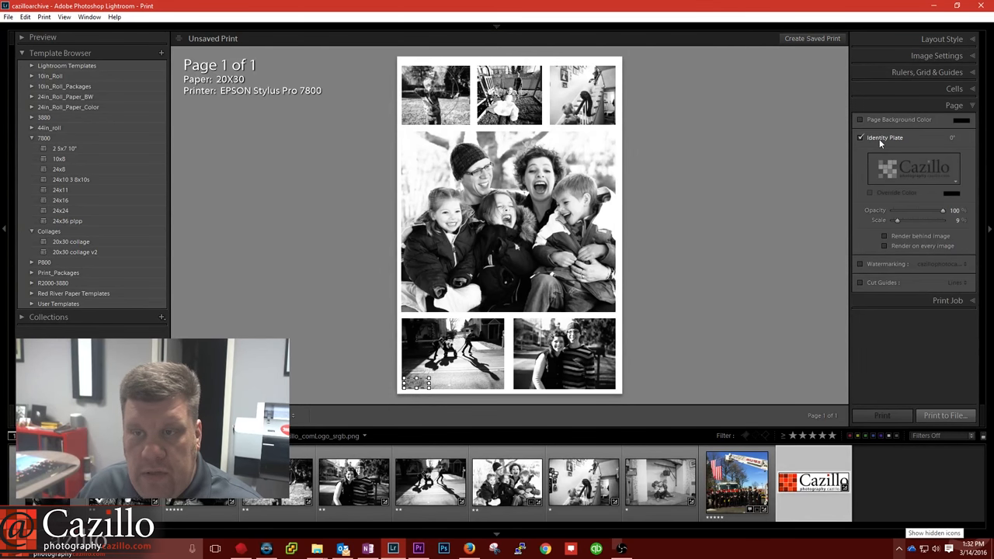
left_click(861, 137)
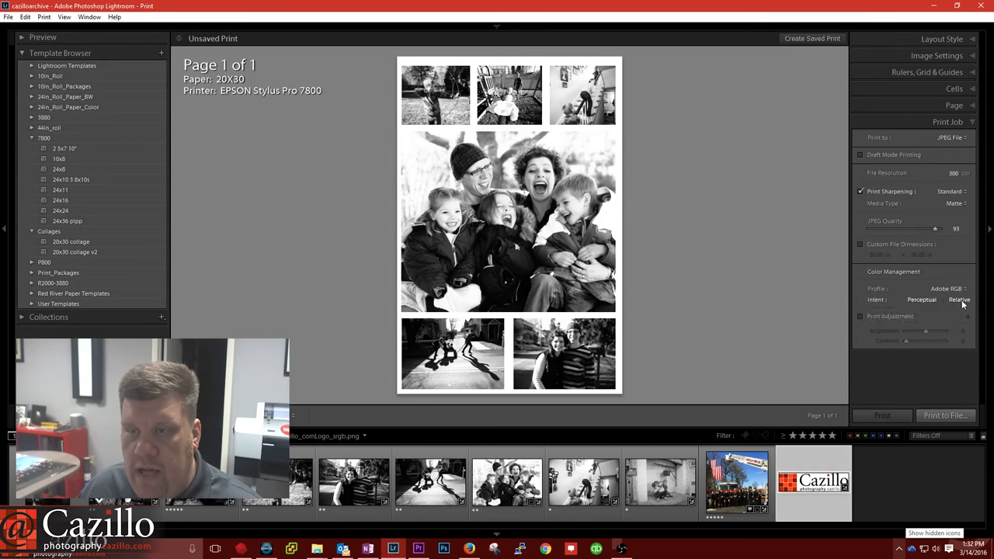
left_click(956, 137)
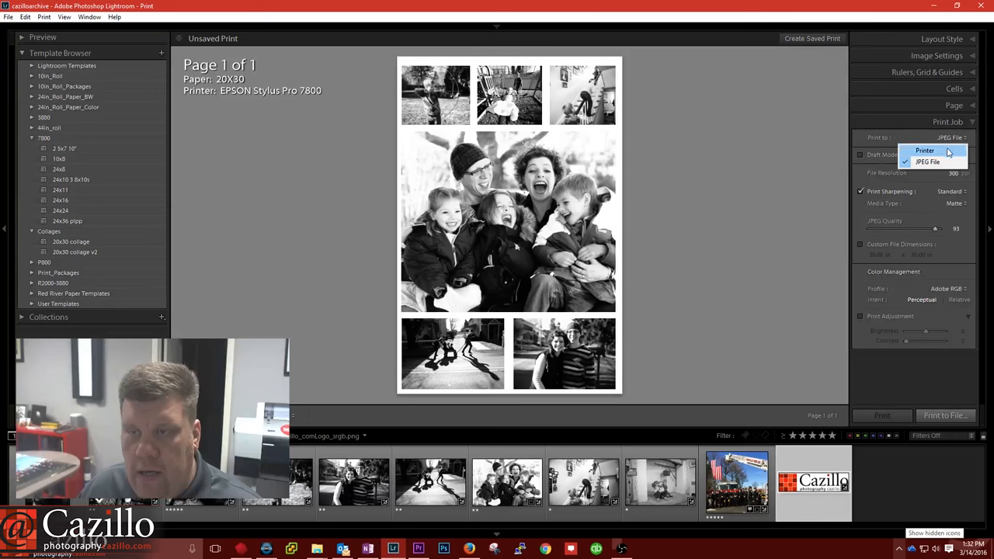
left_click(917, 147)
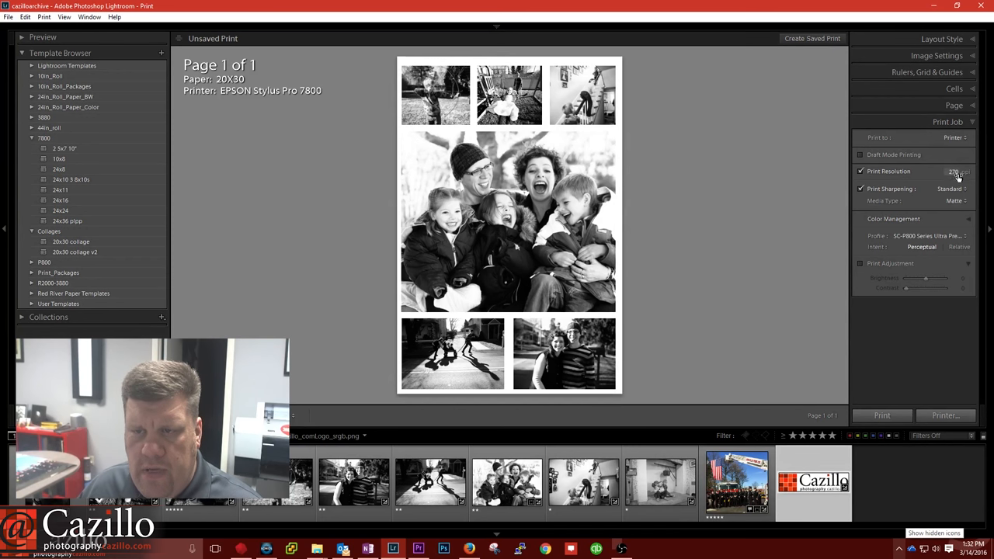
right_click(75, 251)
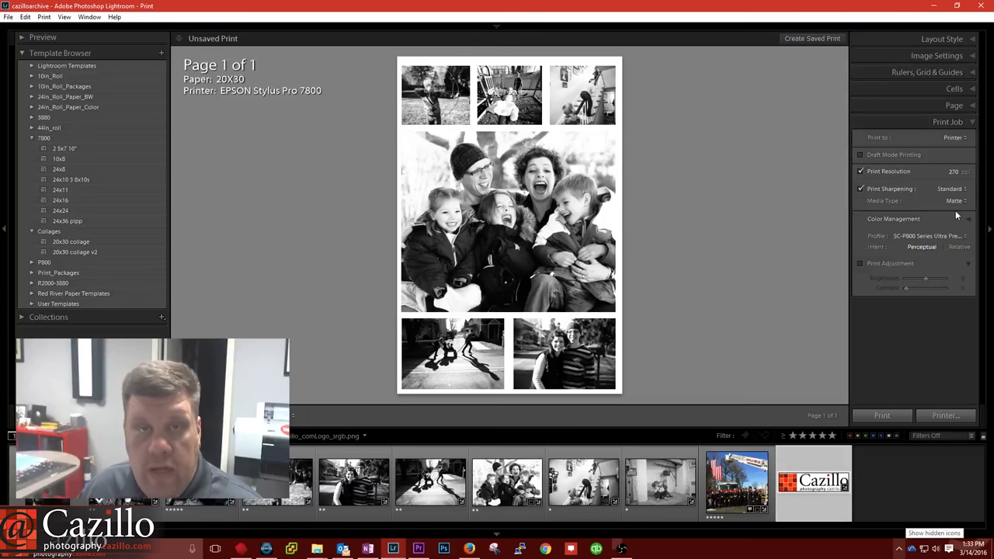
mouse_move(962, 196)
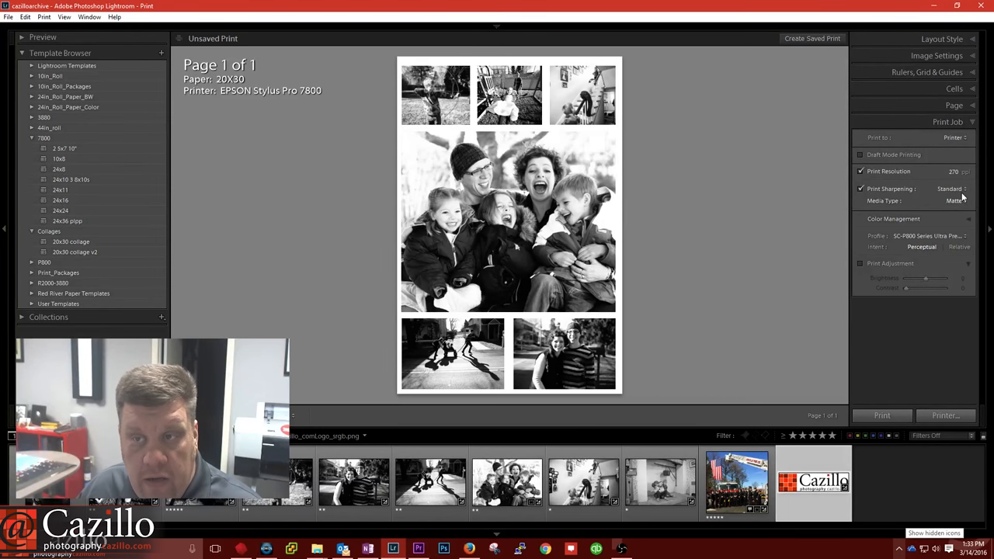
left_click(953, 138)
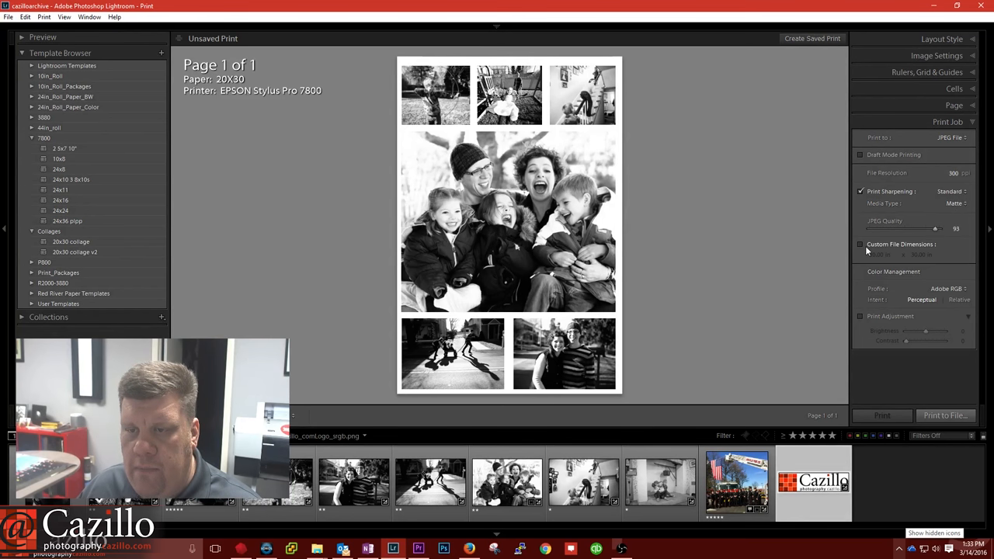
- Give the JPEG output custom 20 x 30 in dimensions and the sRGB profile
left_click(859, 244)
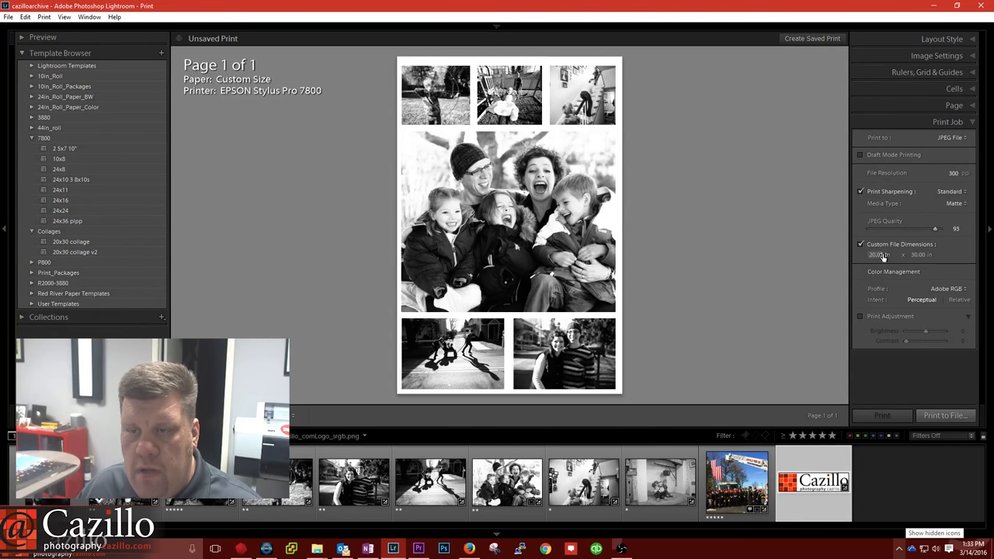
mouse_move(886, 261)
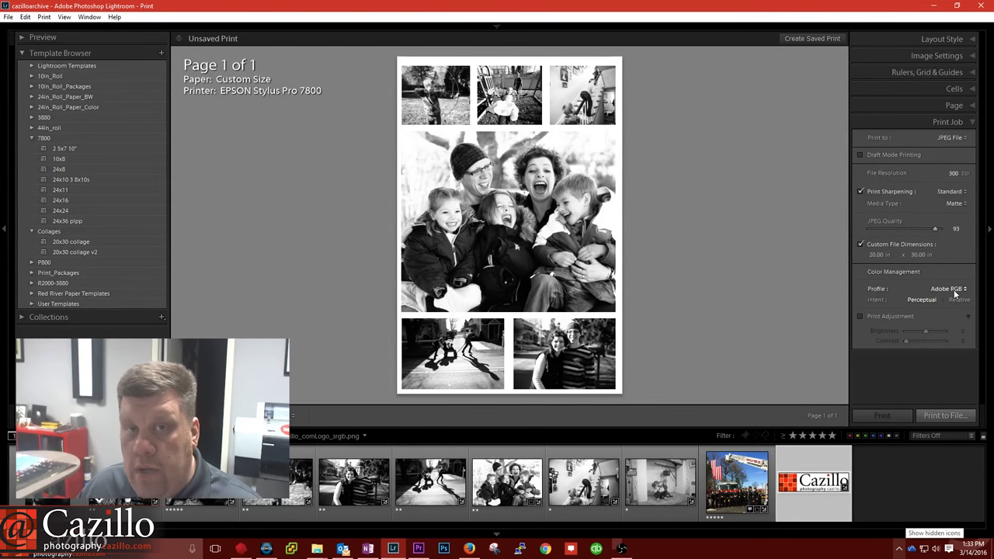
left_click(943, 289)
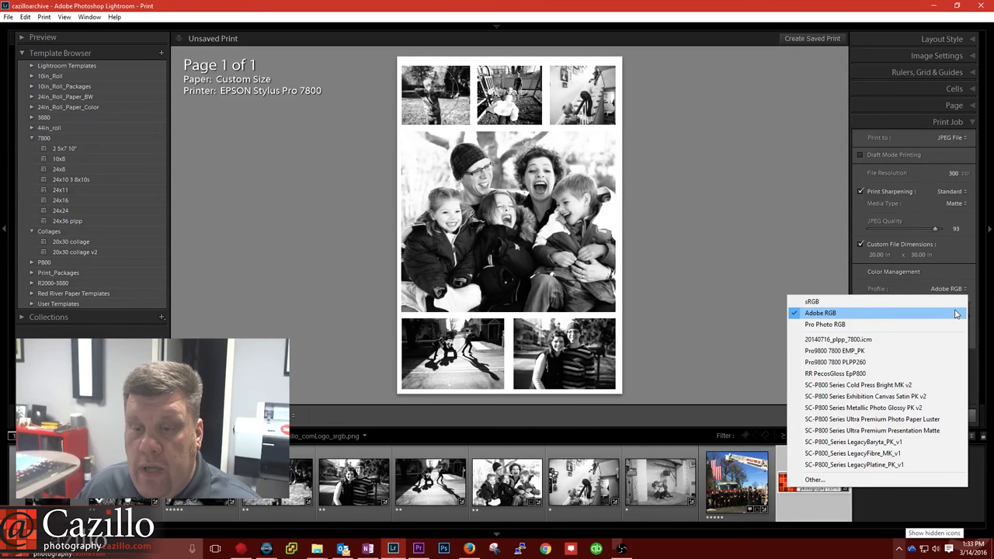
mouse_move(850, 385)
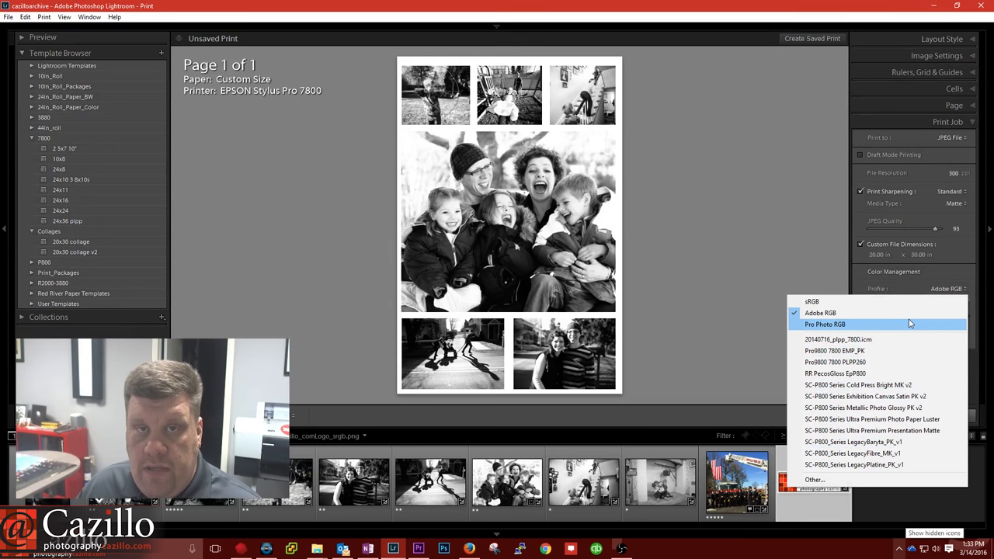
mouse_move(910, 323)
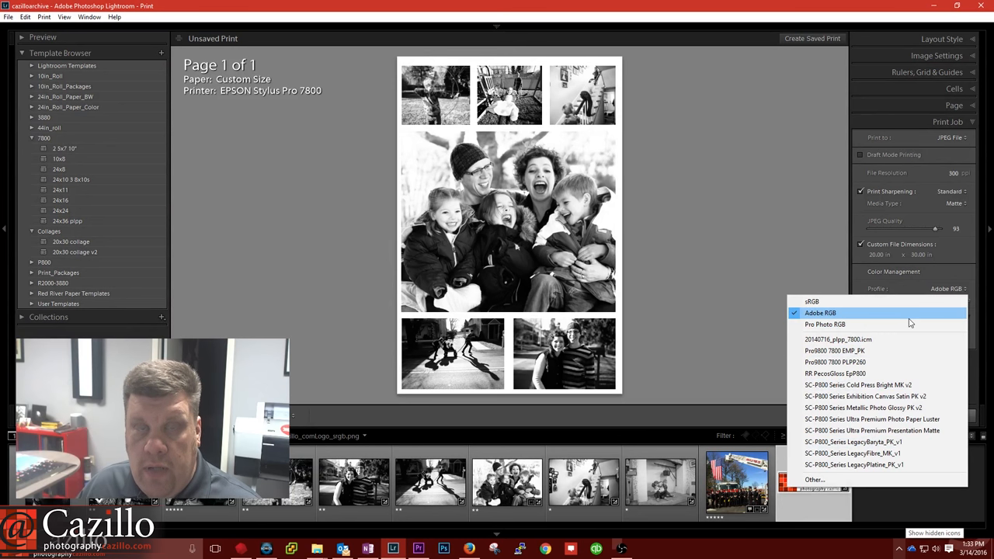
mouse_move(869, 301)
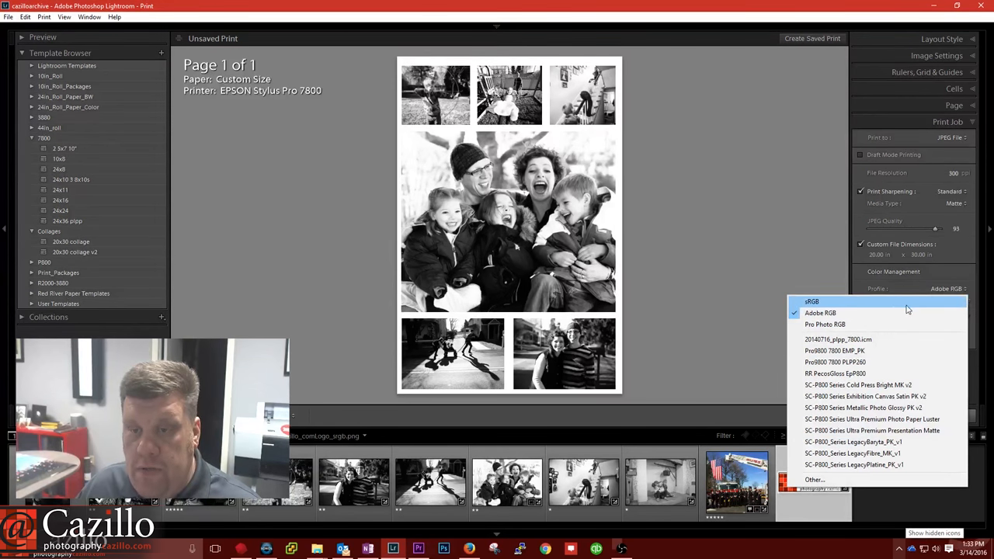
left_click(810, 301)
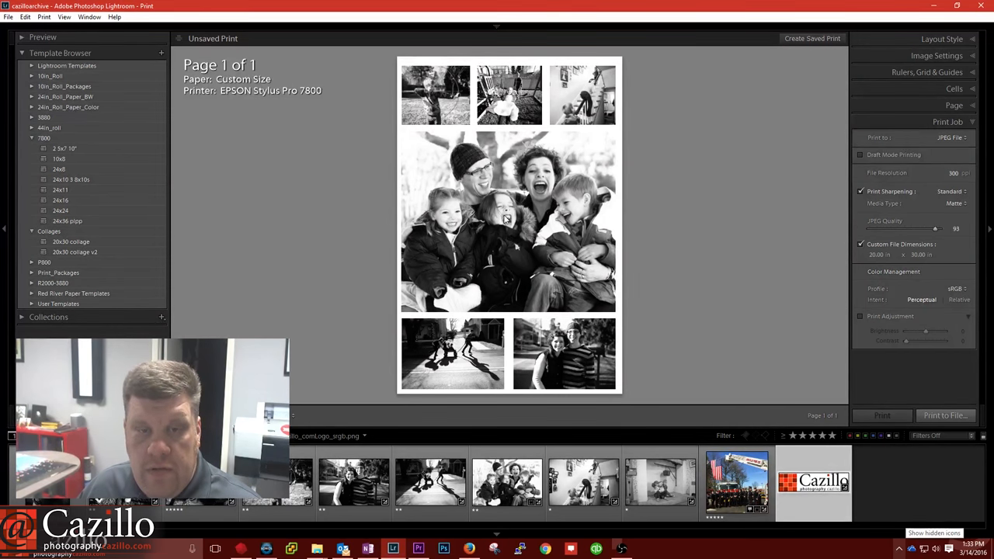
mouse_move(526, 368)
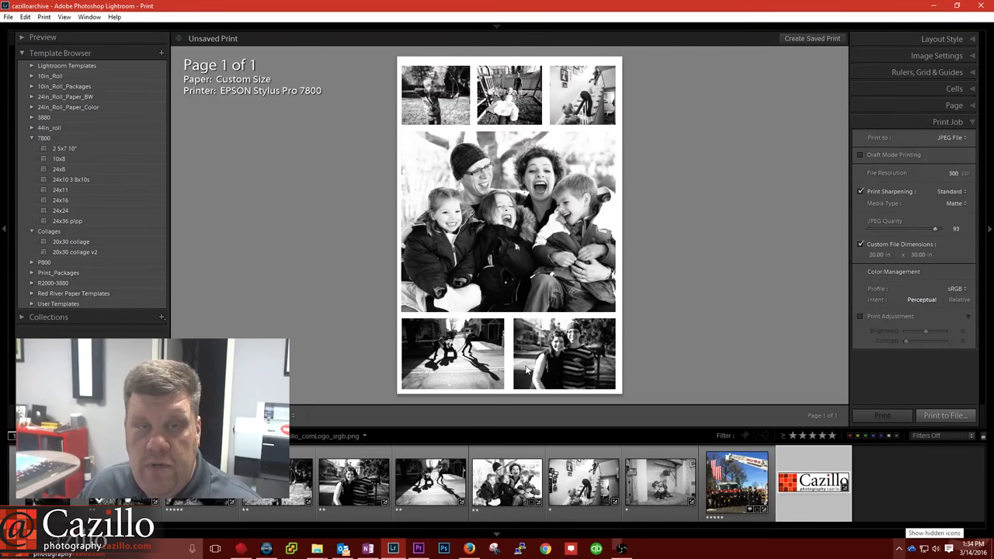
mouse_move(649, 139)
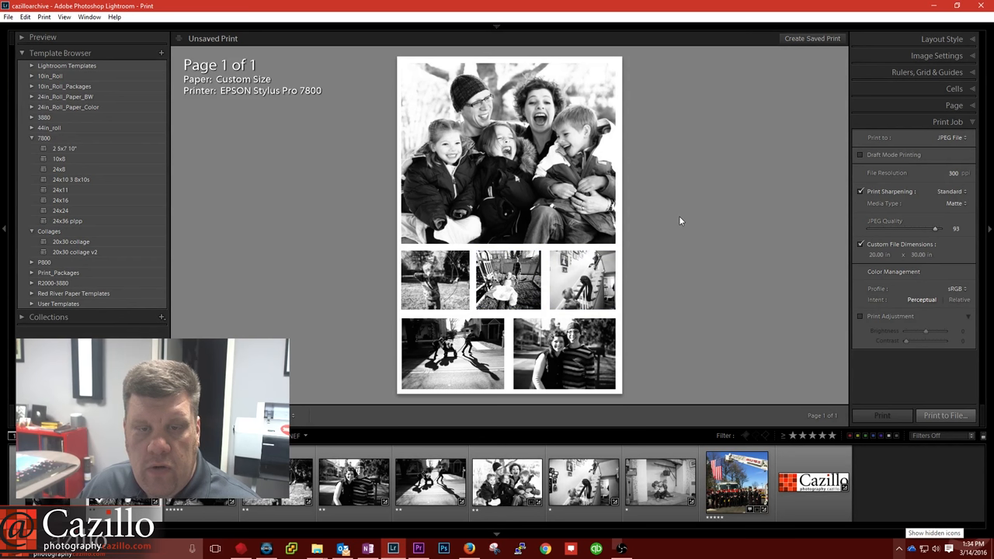
mouse_move(639, 177)
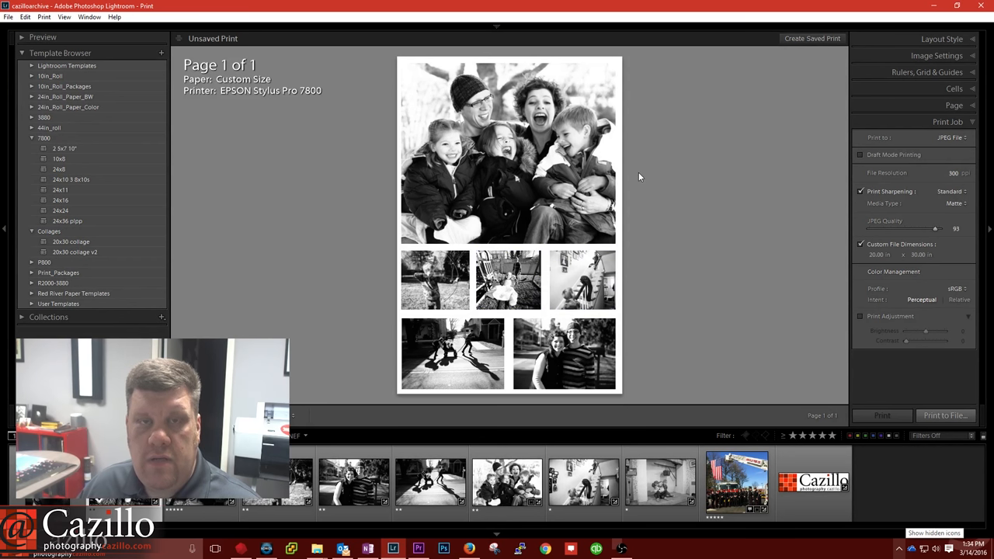
mouse_move(668, 160)
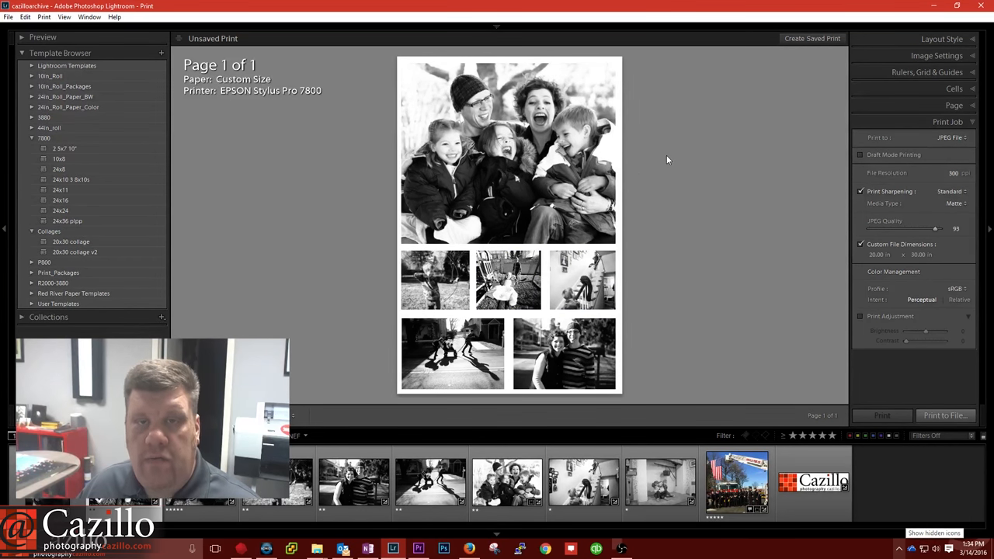